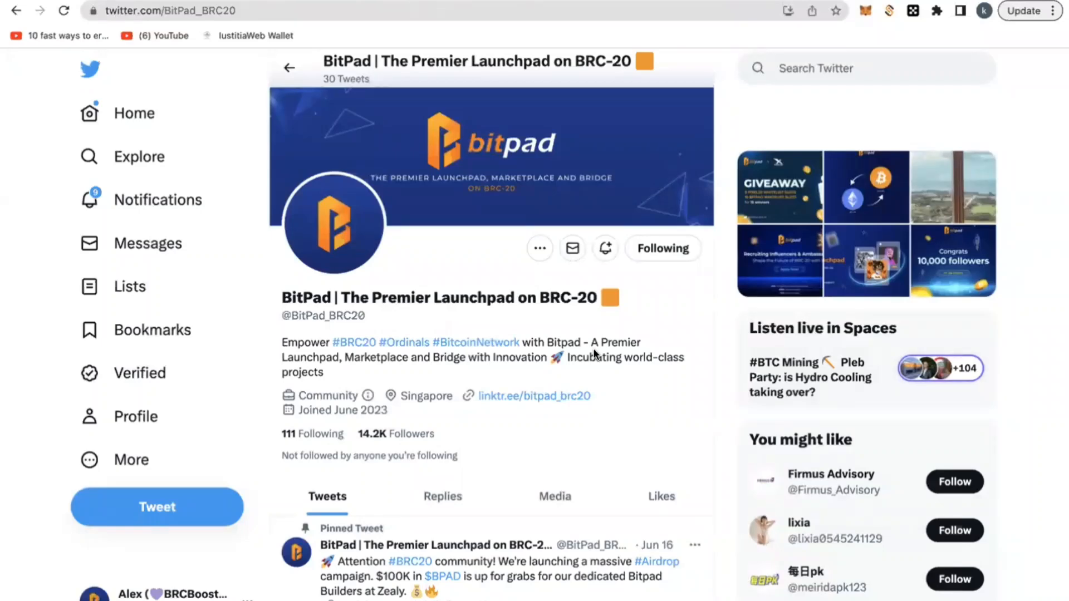
Step: Follow the zealy.io Participate link in BitPad's pinned tweet to reach the questboard
scroll(down, 3)
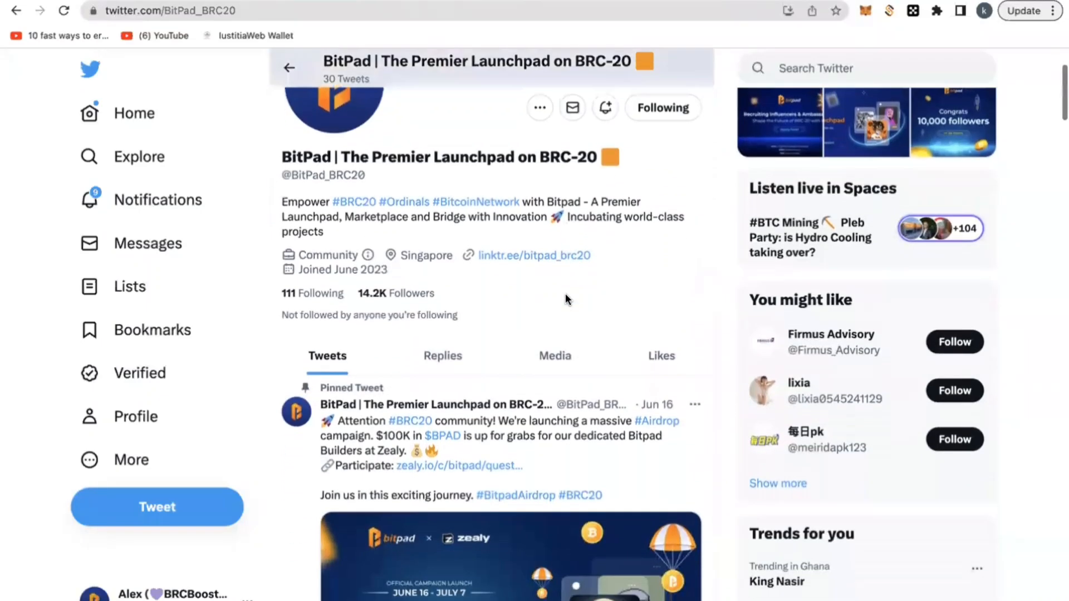
scroll(down, 3)
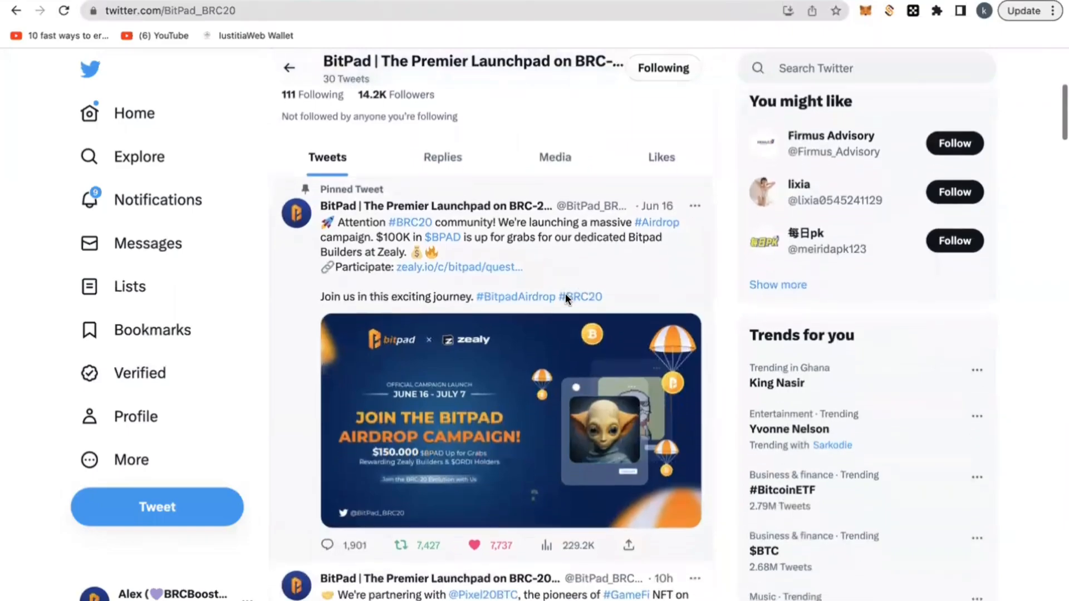
click(508, 420)
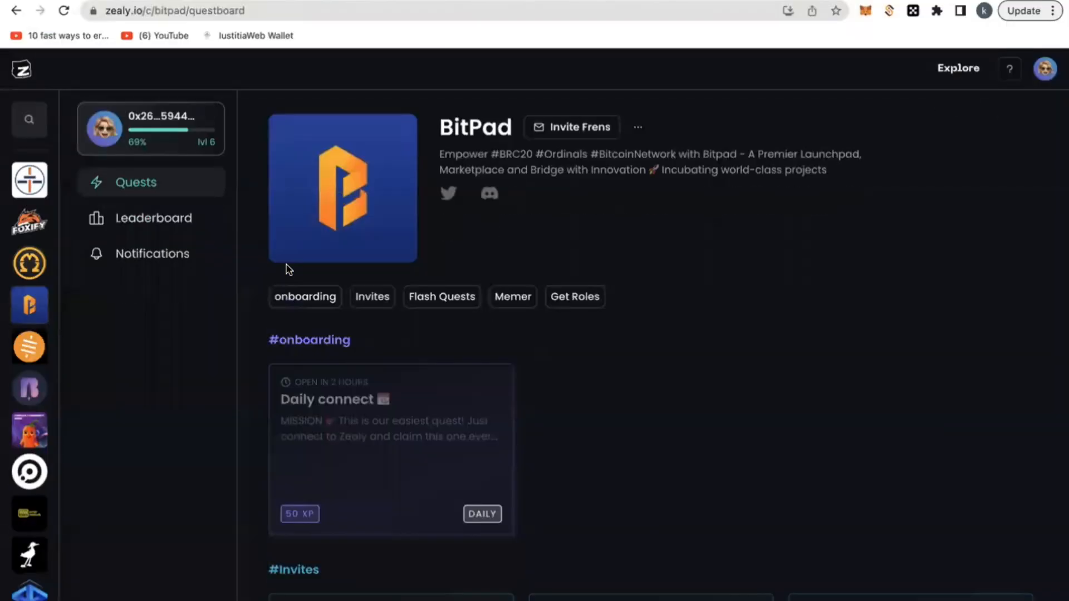
Step: Switch from the BitPad questboard to its Notifications page of claimed quests
scroll(down, 3)
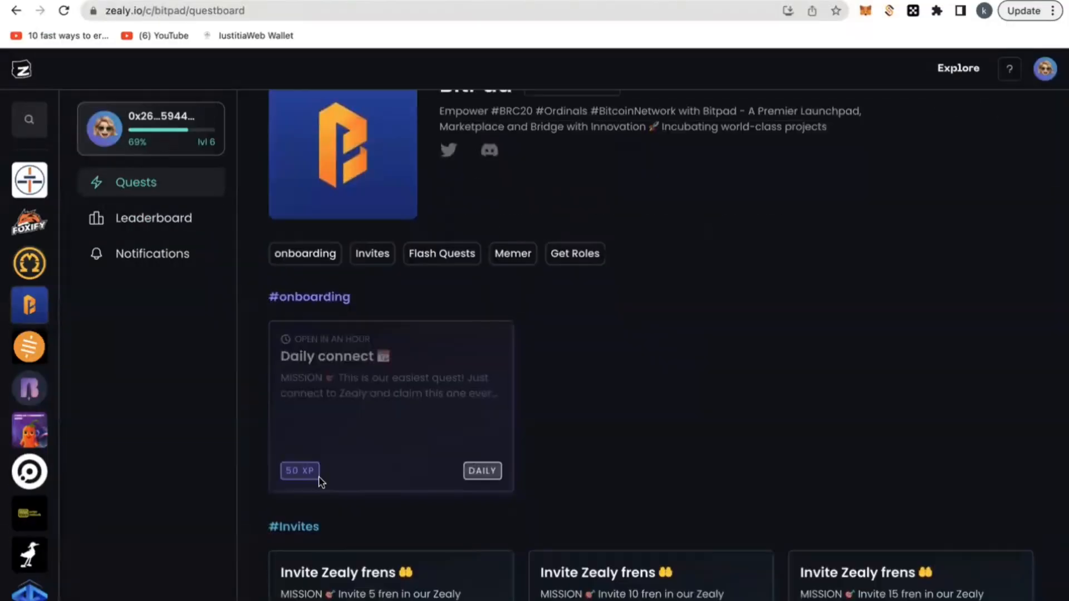
click(152, 254)
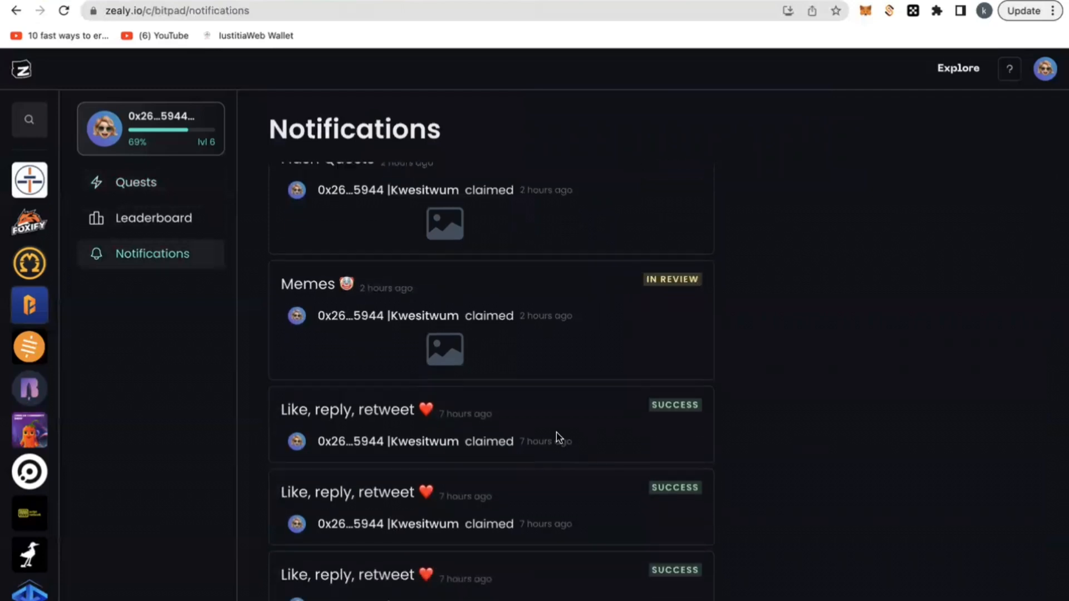
Step: Review the claimed quest notifications, then move to the Wealth With Crypto YouTube tab
scroll(down, 3)
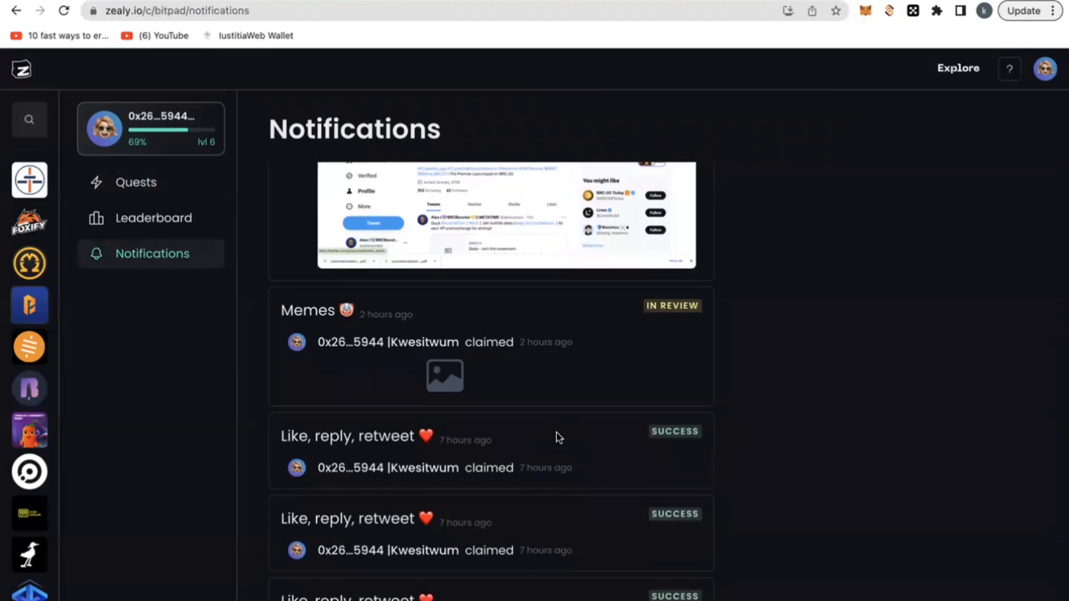
scroll(down, 3)
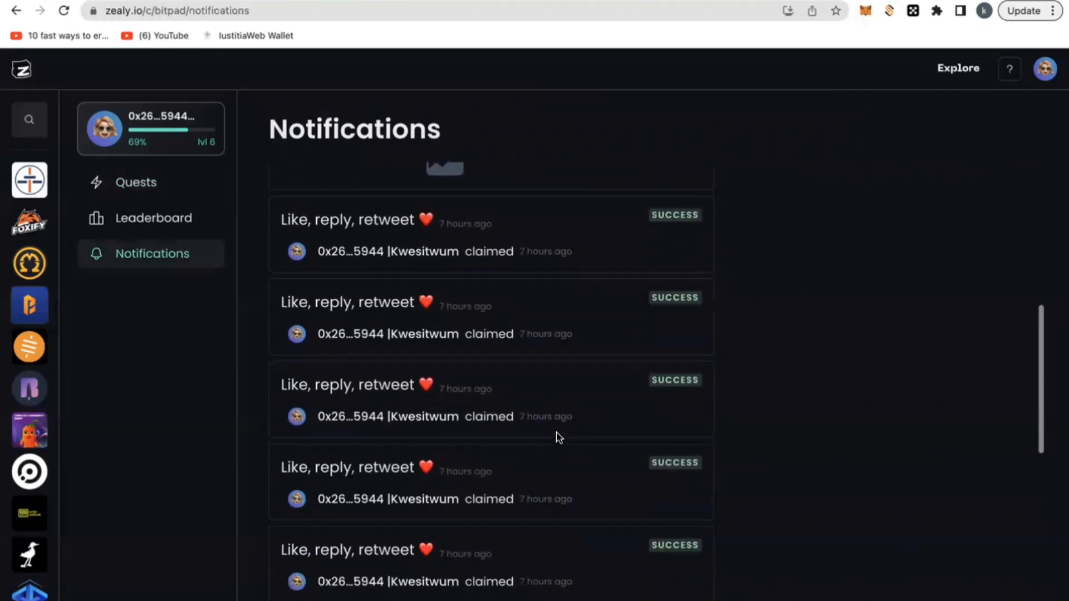
scroll(down, 3)
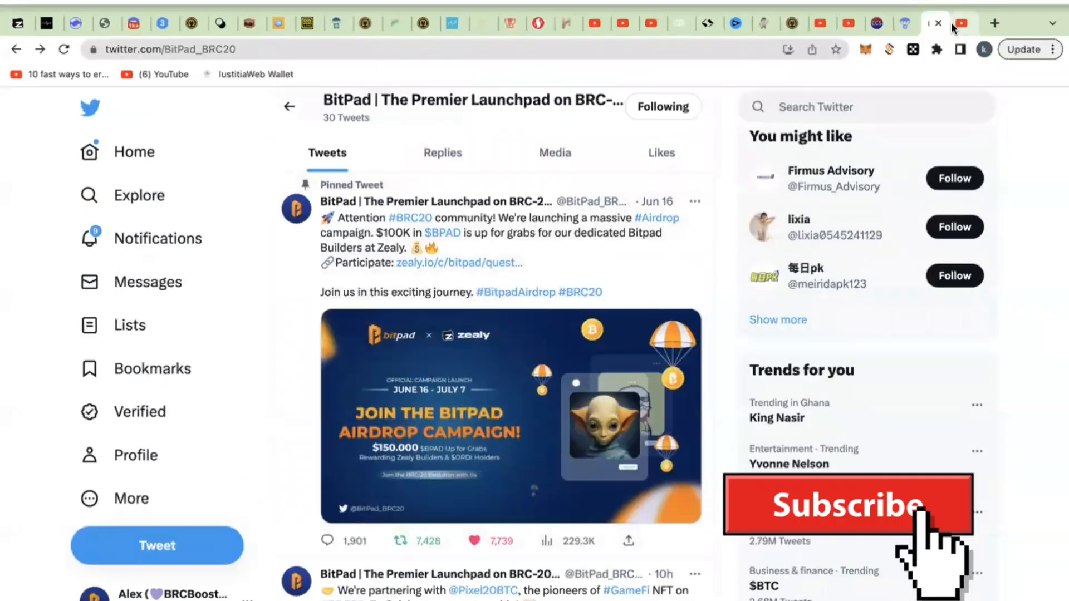
click(928, 22)
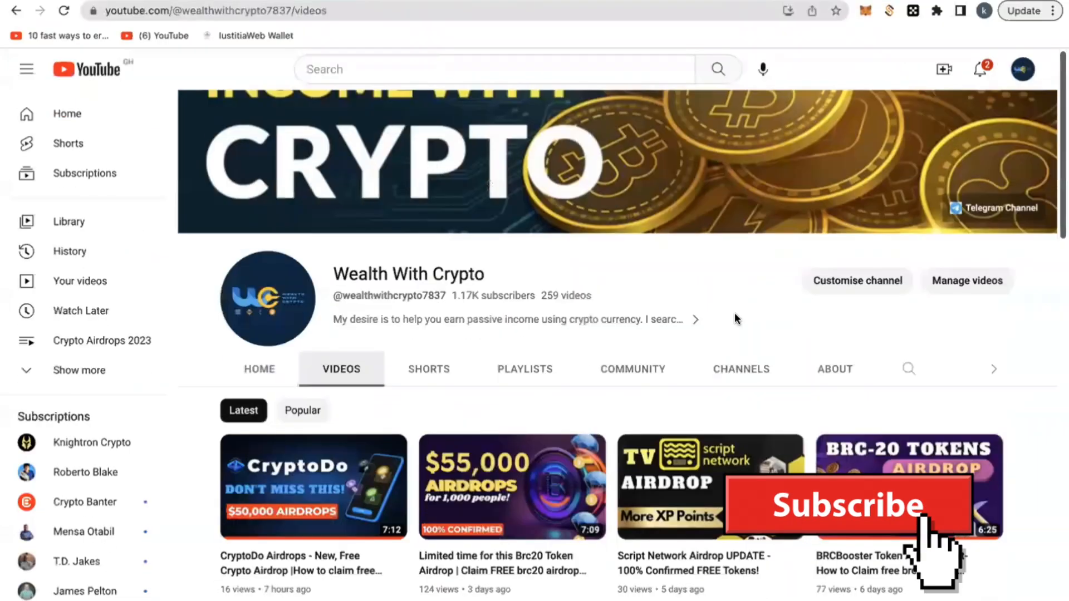
scroll(down, 3)
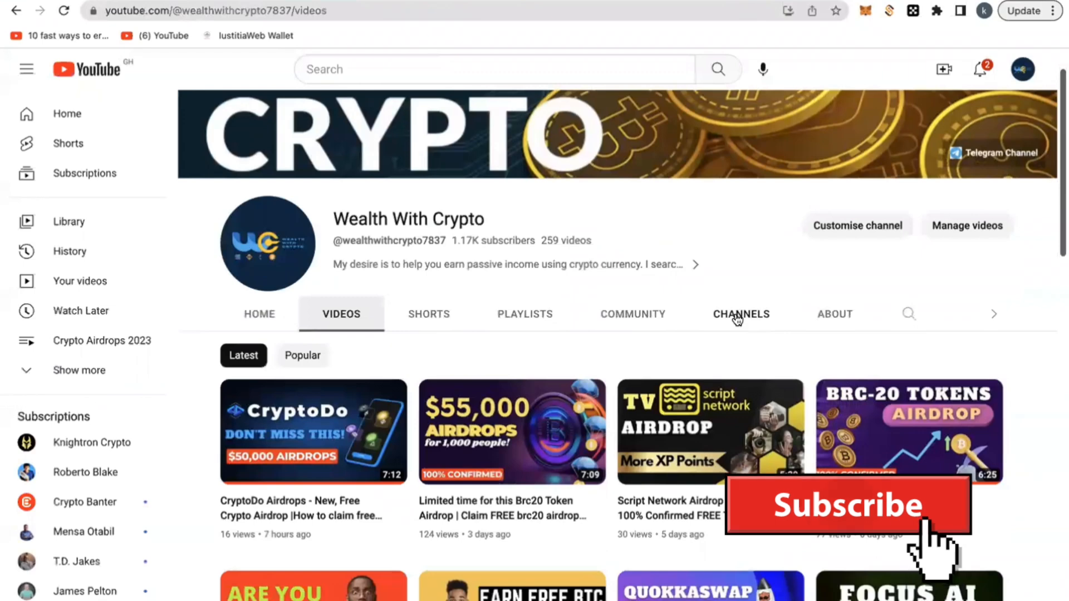
scroll(down, 3)
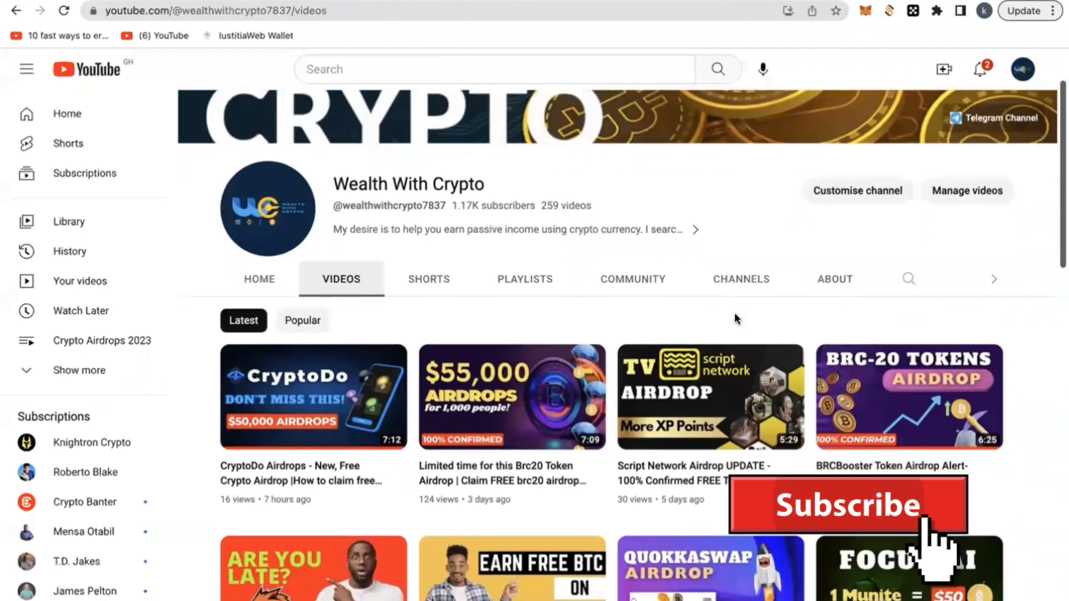
scroll(down, 3)
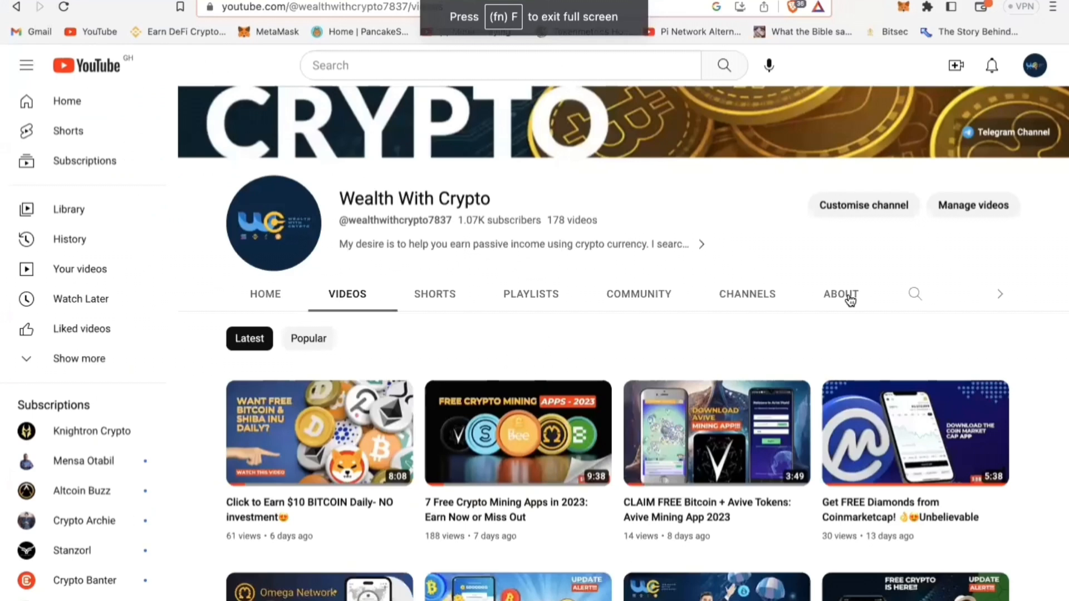
scroll(down, 3)
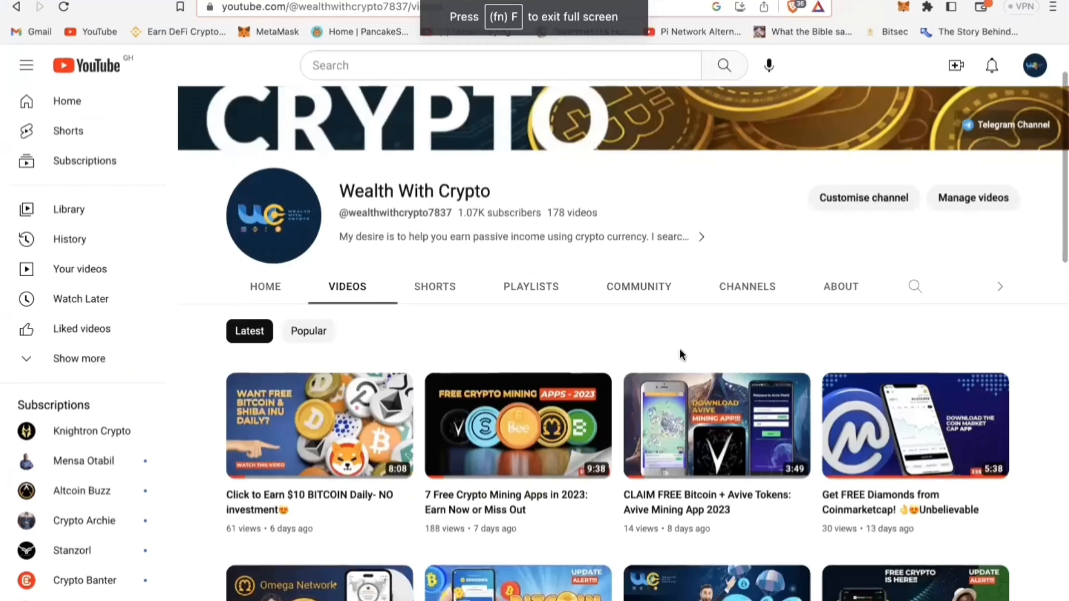
scroll(down, 3)
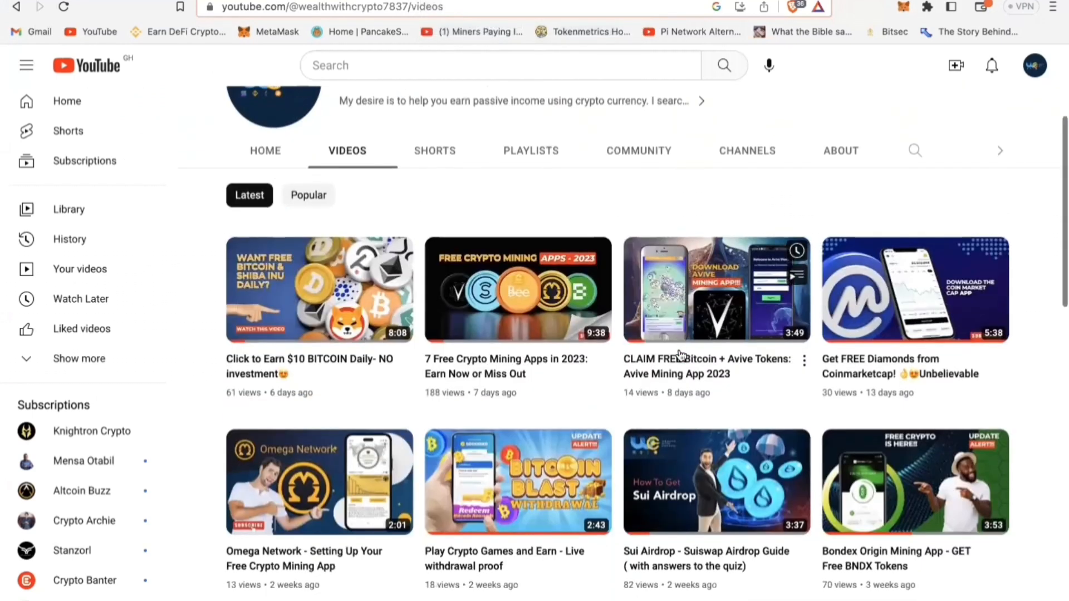
scroll(down, 3)
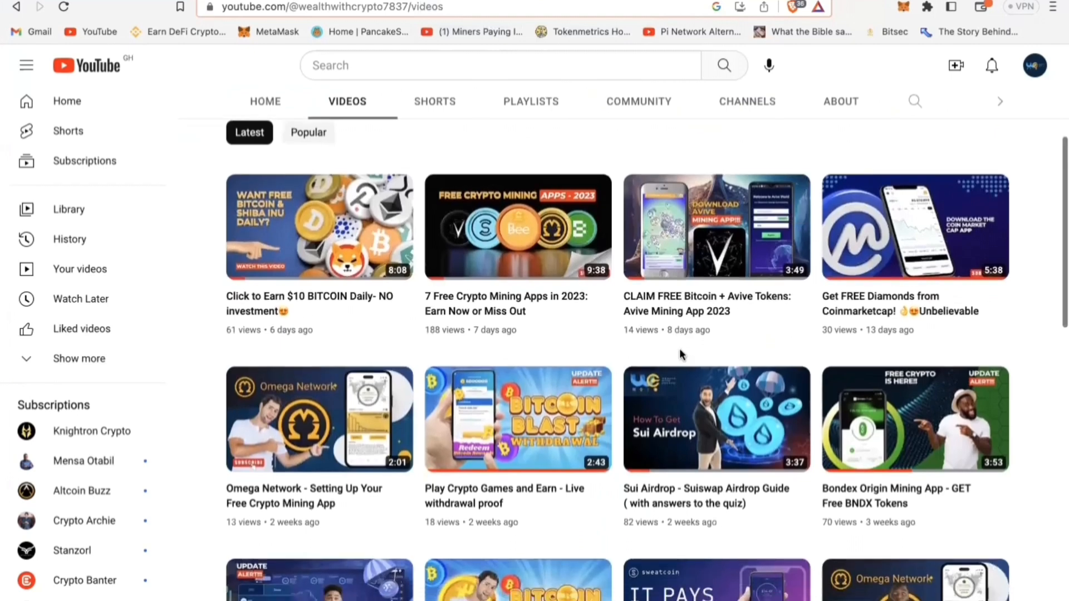
scroll(down, 3)
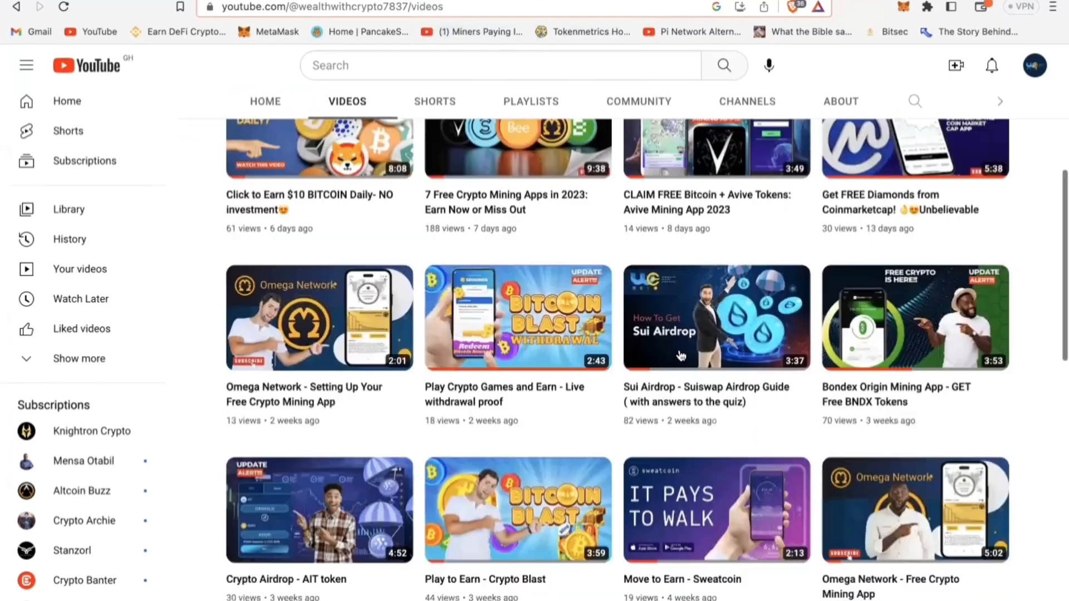
scroll(down, 3)
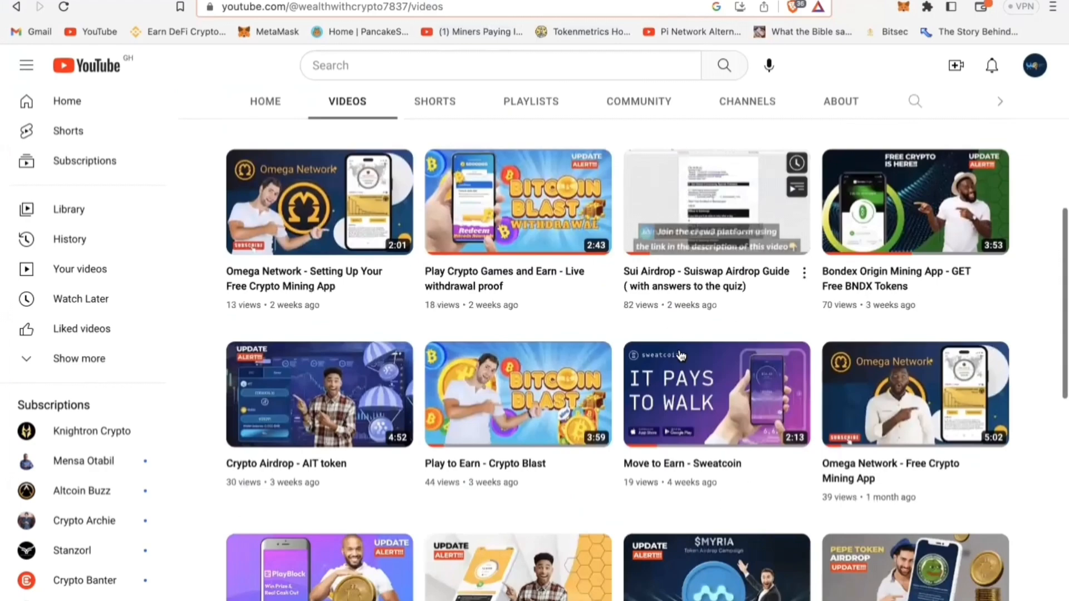
scroll(down, 3)
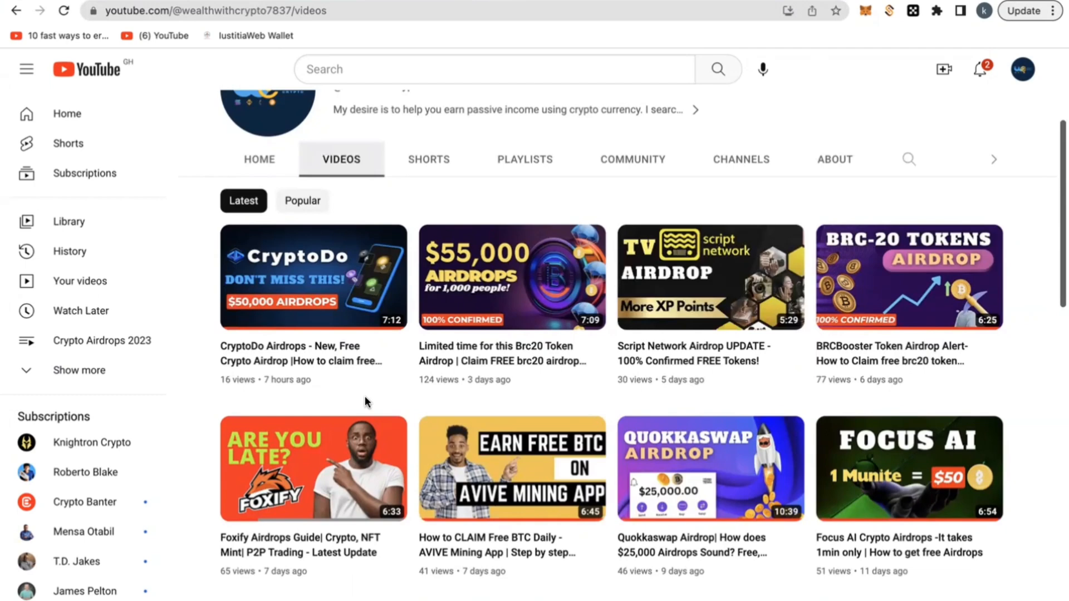
mouse_move(912, 92)
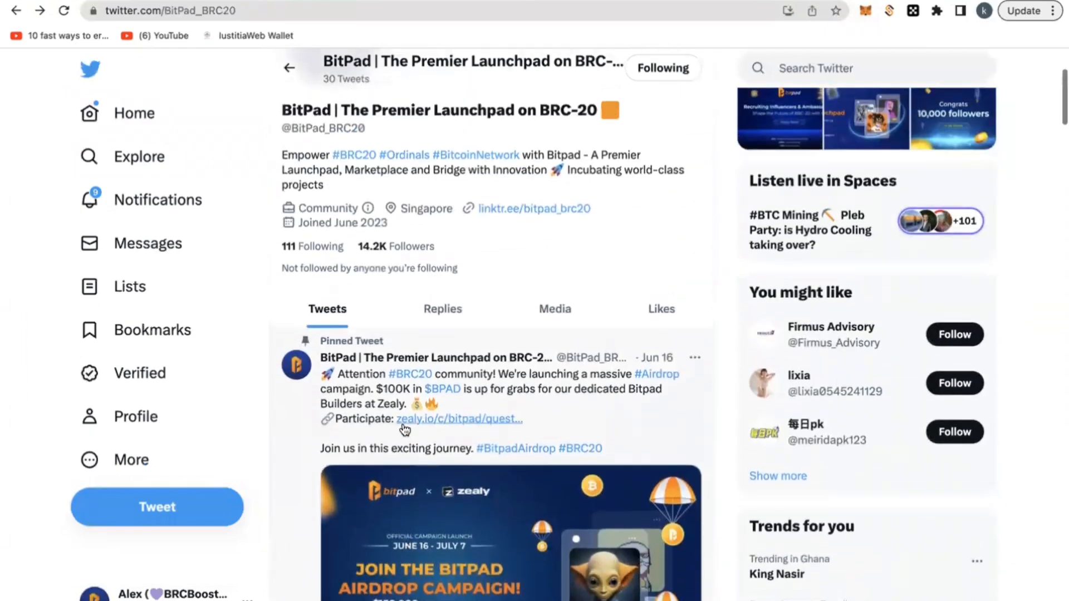
scroll(down, 3)
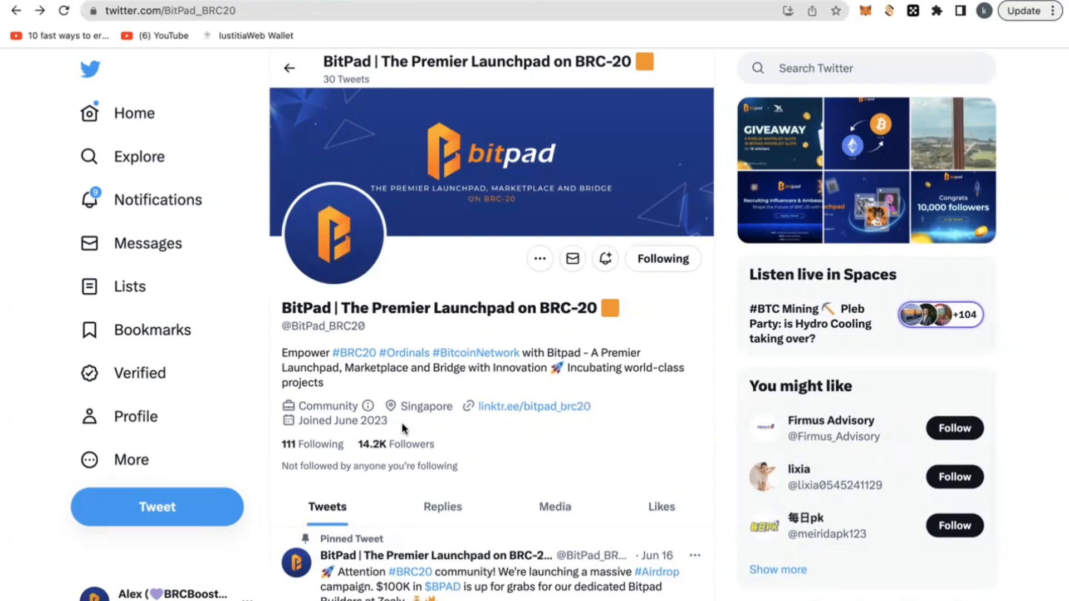
mouse_move(521, 448)
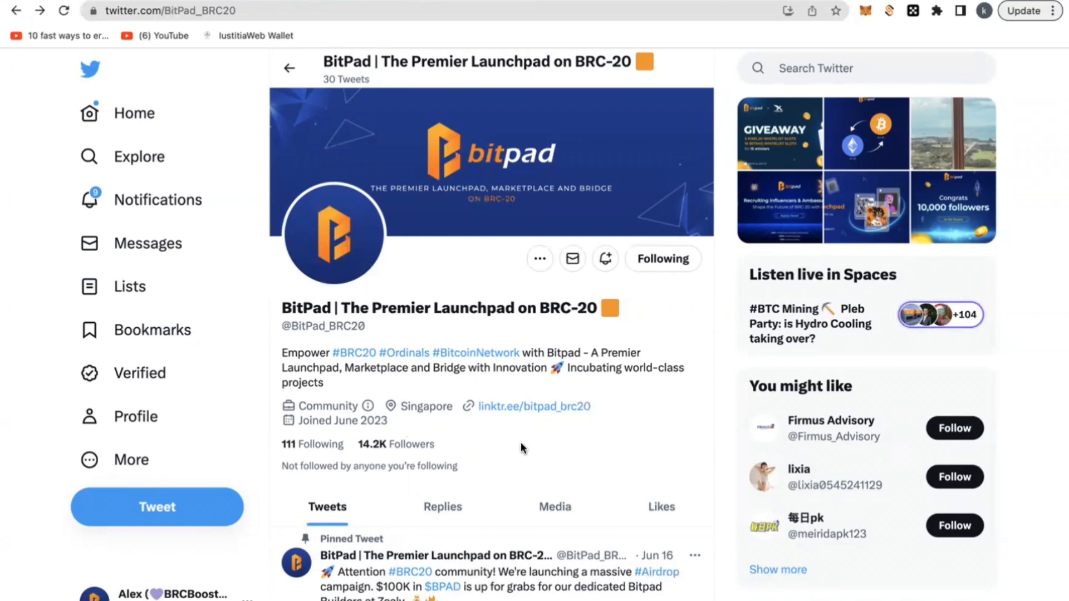
scroll(down, 3)
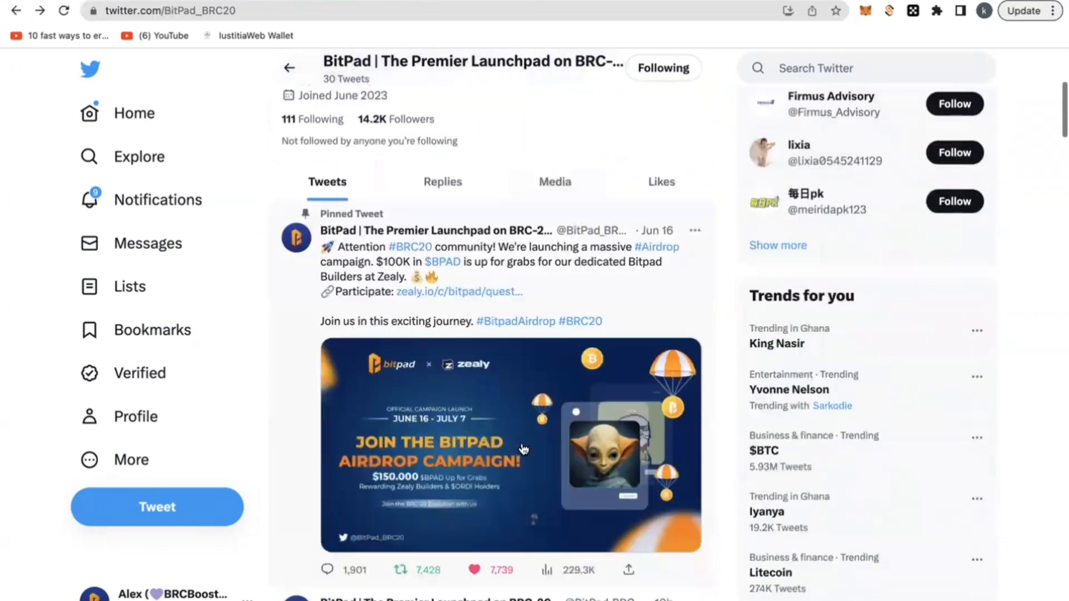
scroll(down, 3)
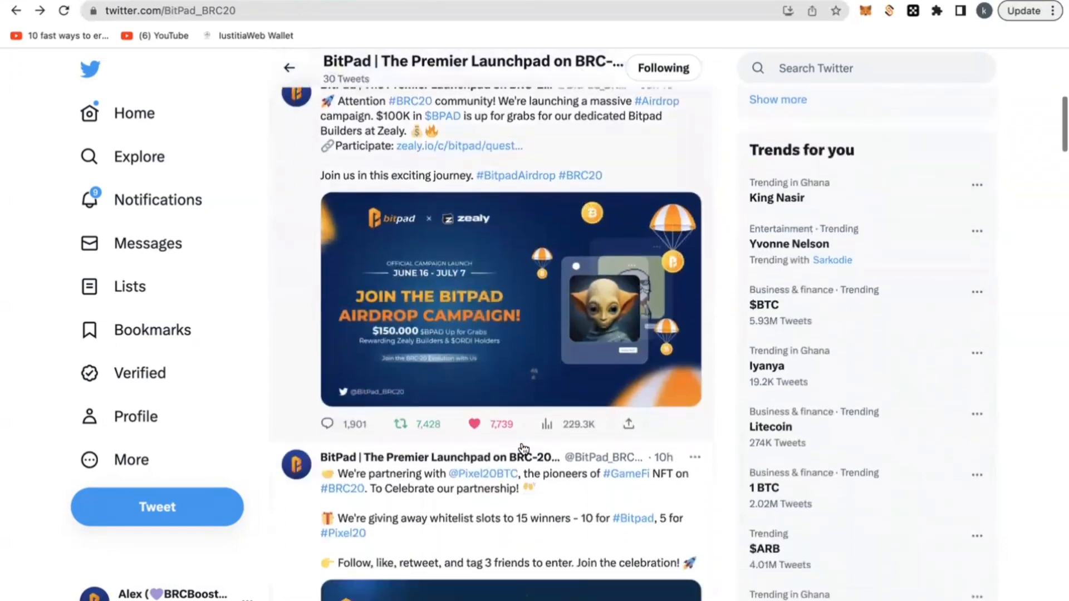
scroll(down, 3)
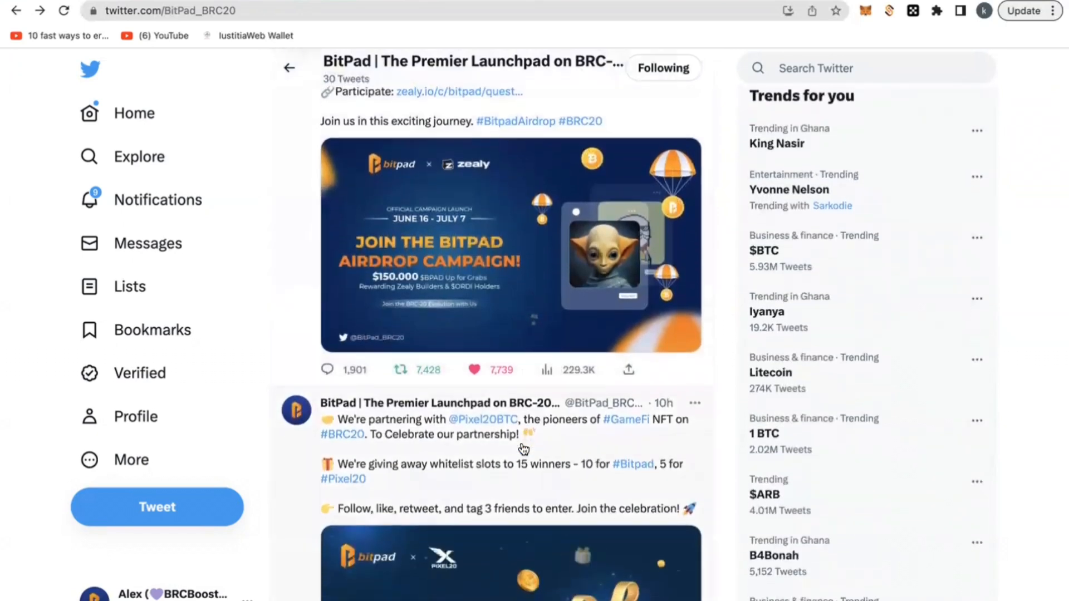
scroll(down, 3)
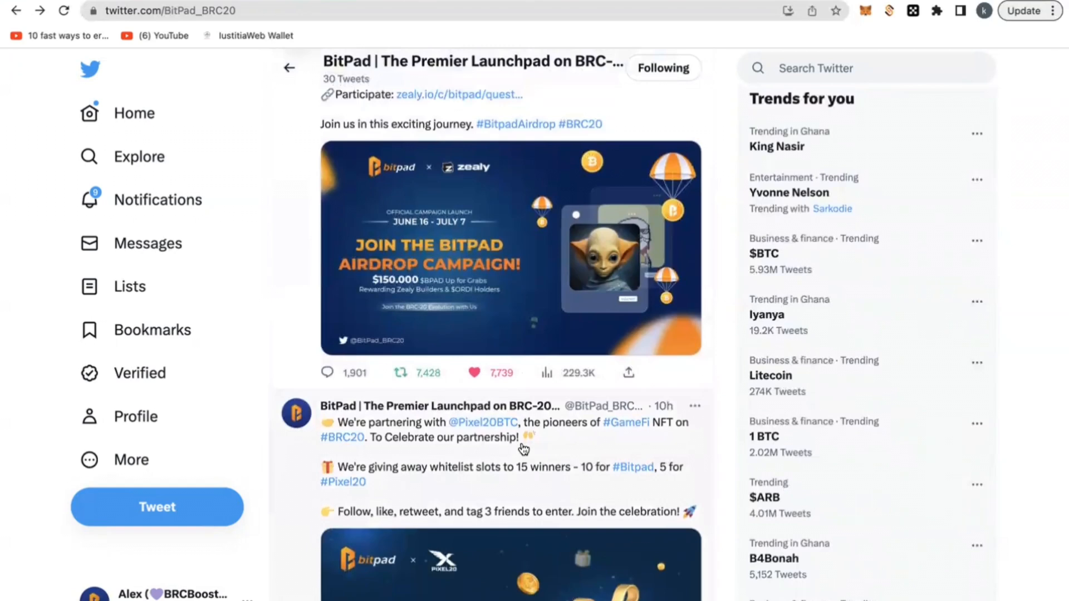
mouse_move(523, 449)
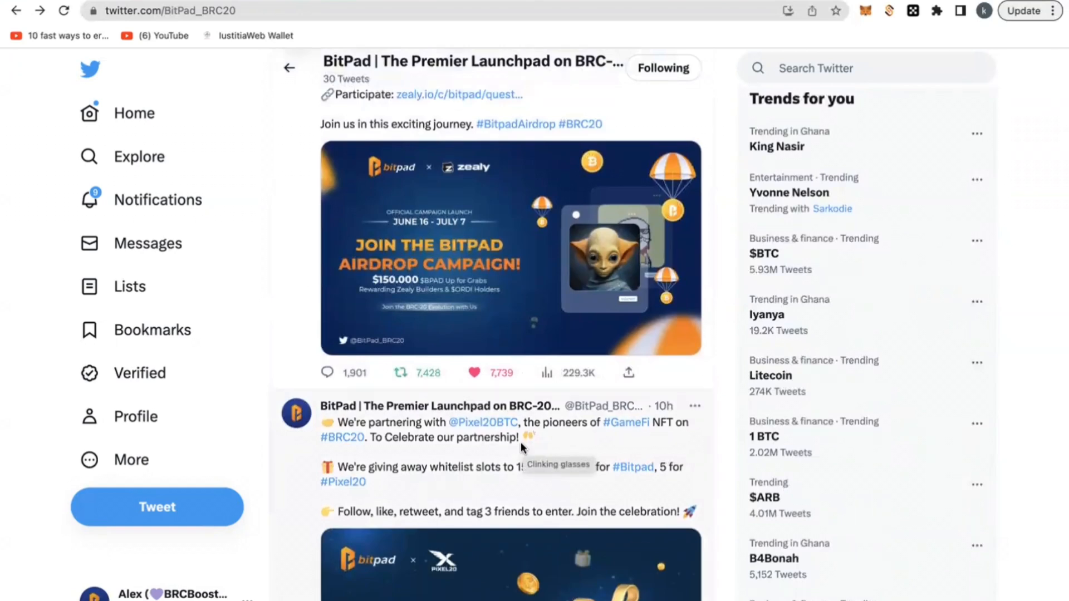
scroll(down, 3)
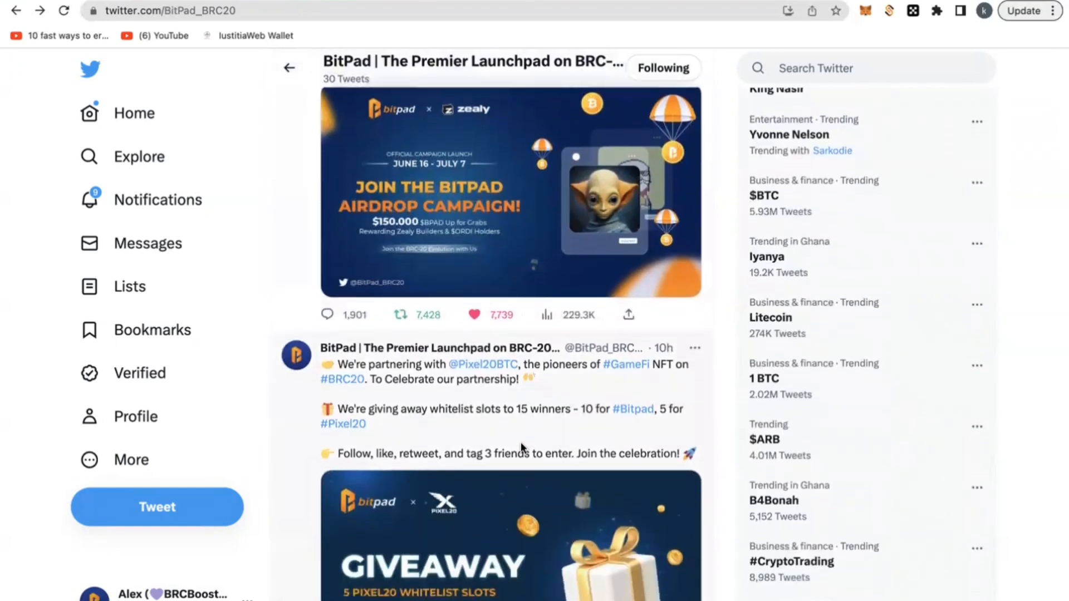
scroll(down, 3)
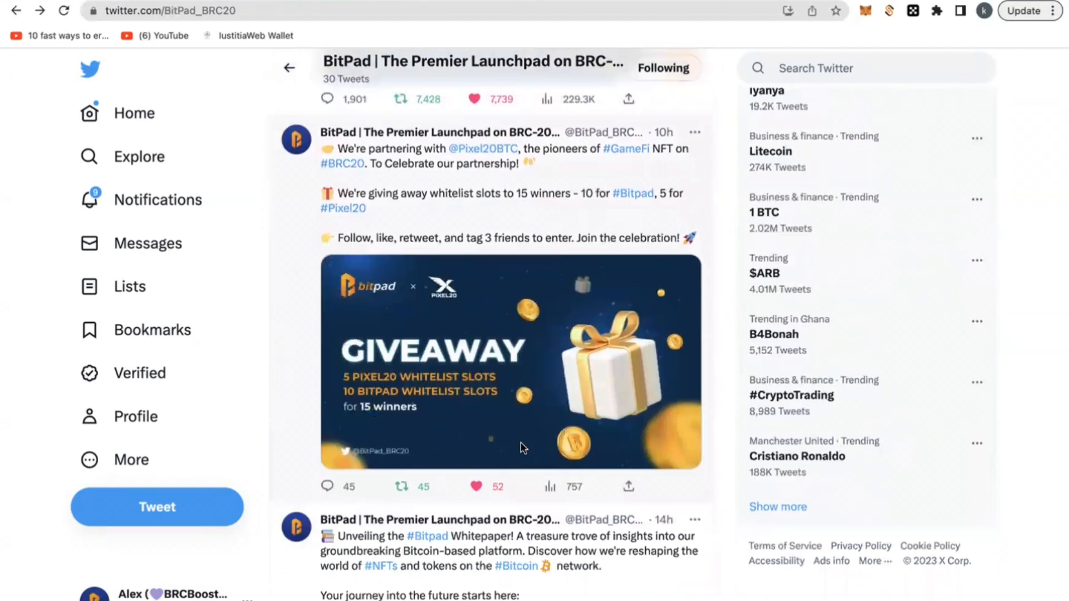
scroll(down, 3)
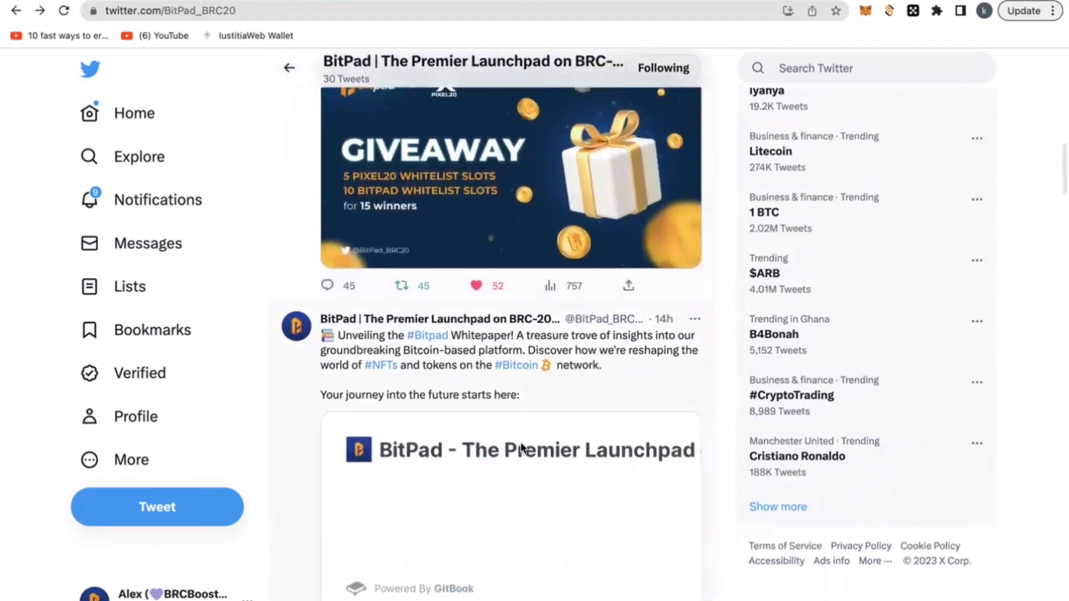
scroll(down, 3)
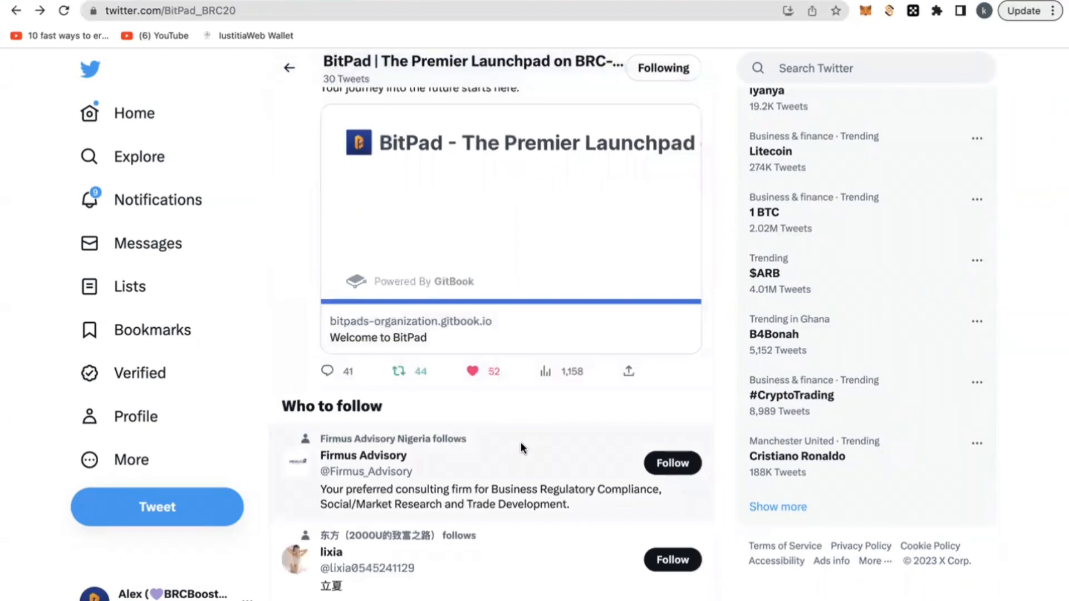
scroll(down, 3)
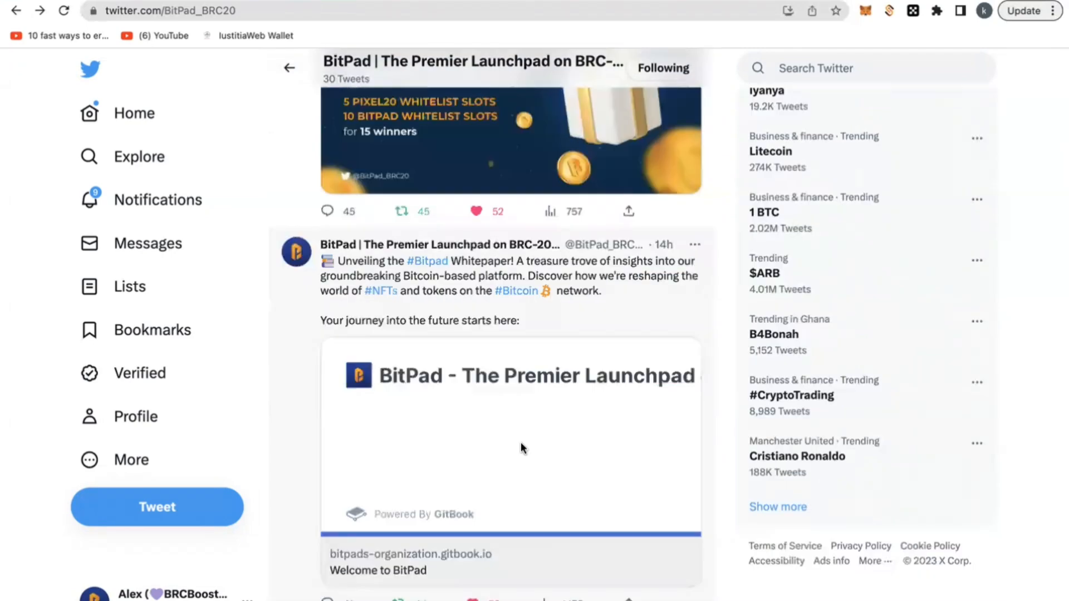
scroll(down, 3)
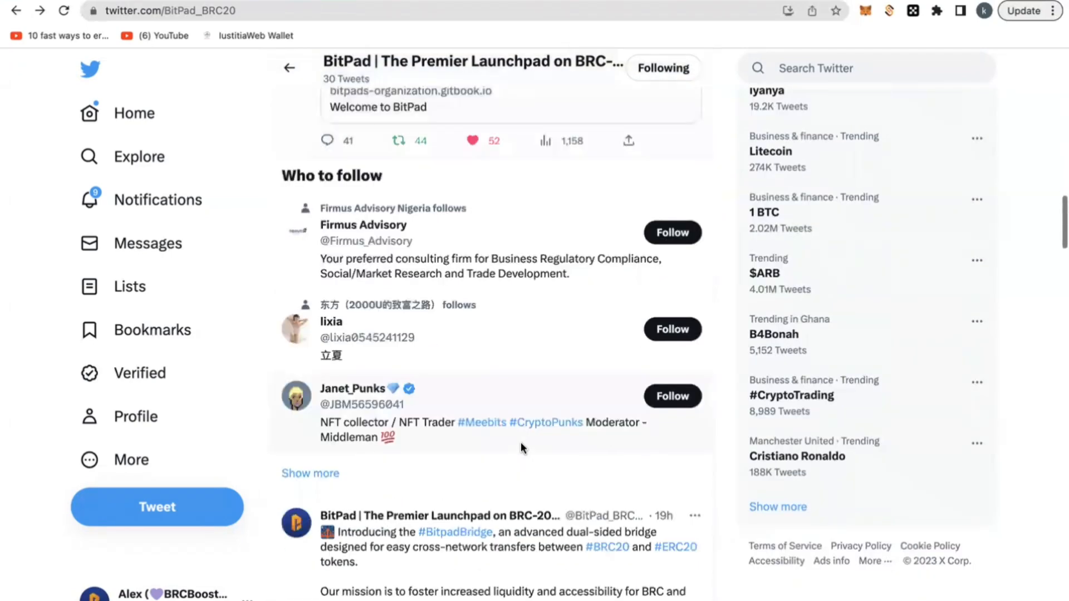
scroll(down, 3)
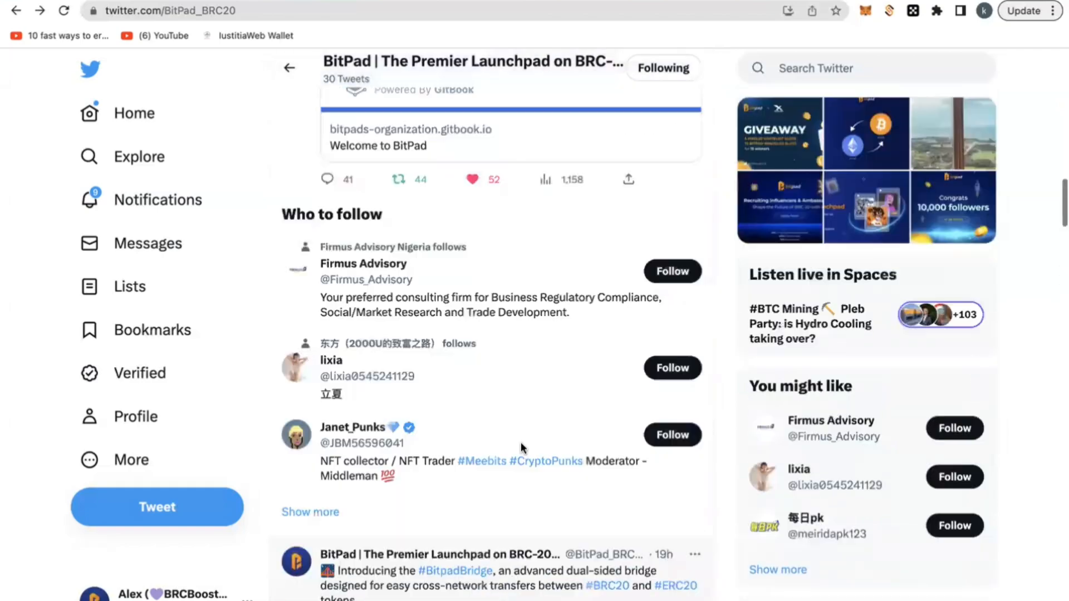
scroll(down, 3)
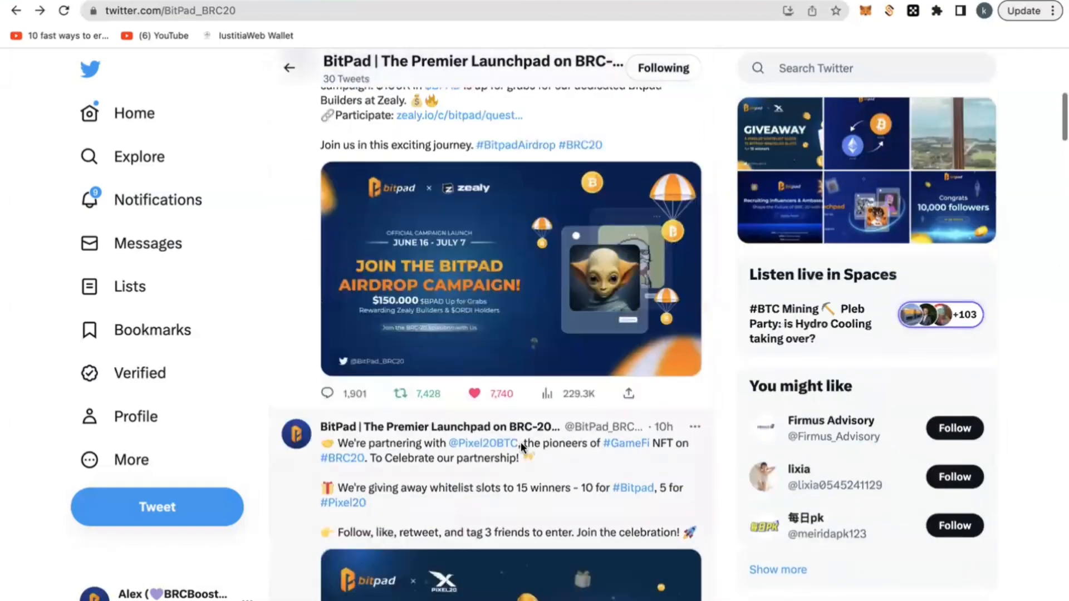
scroll(down, 3)
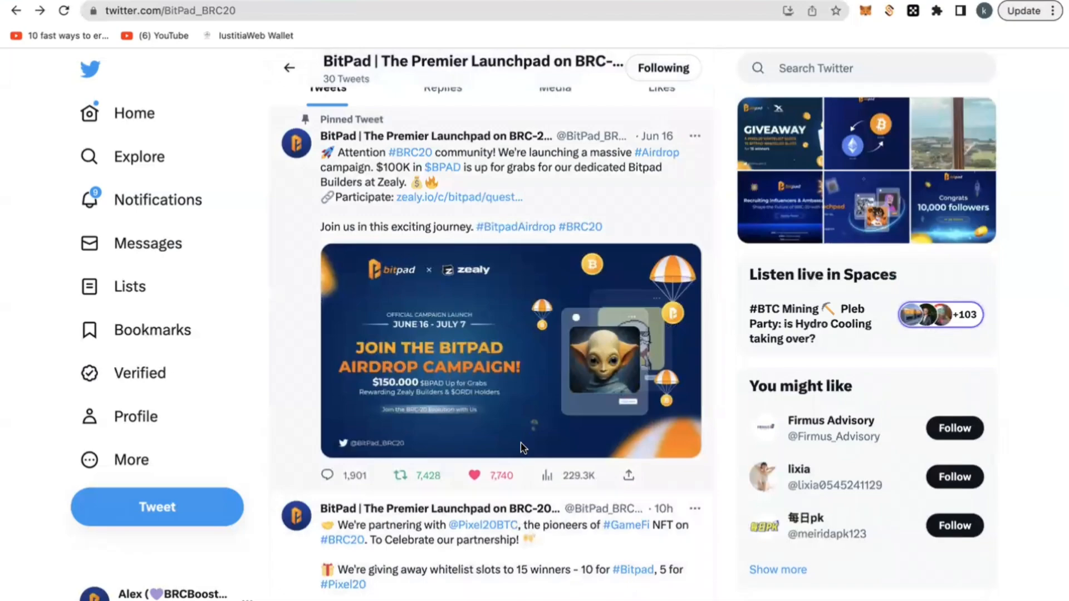
scroll(down, 3)
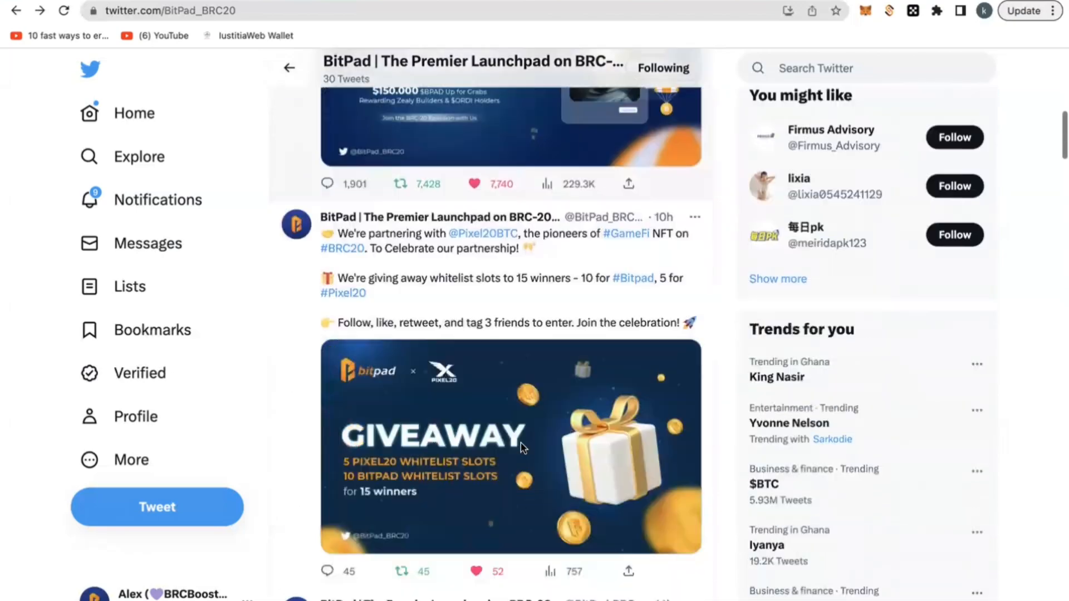
scroll(down, 3)
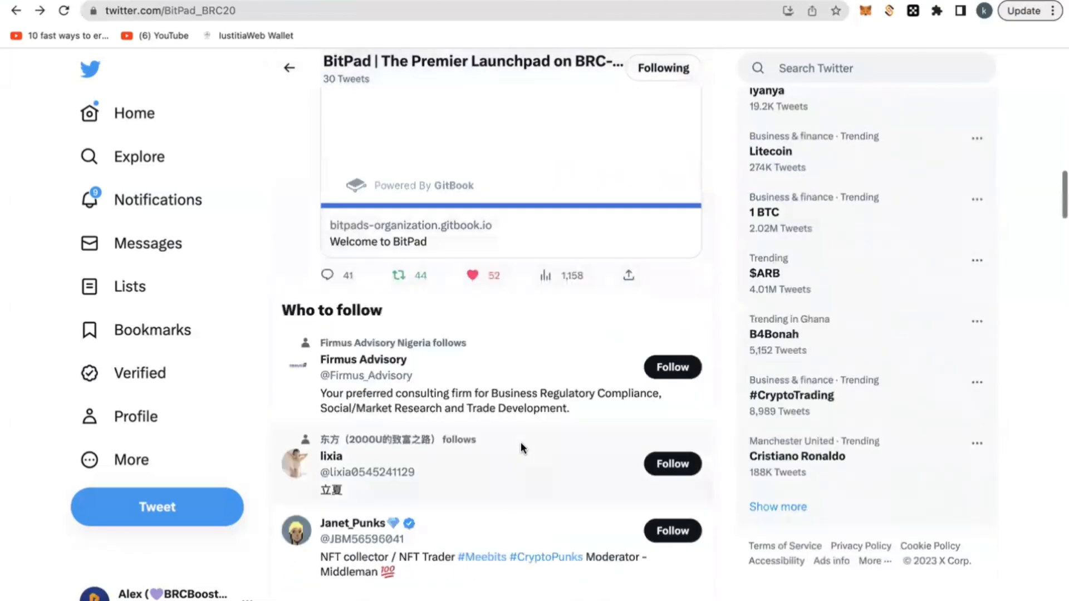
scroll(down, 3)
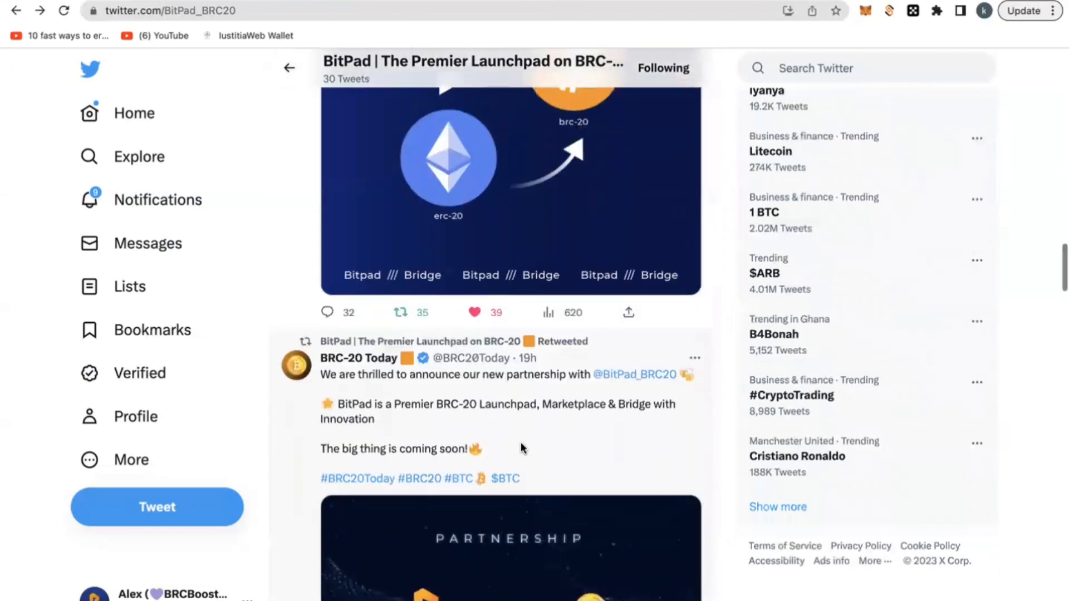
scroll(down, 3)
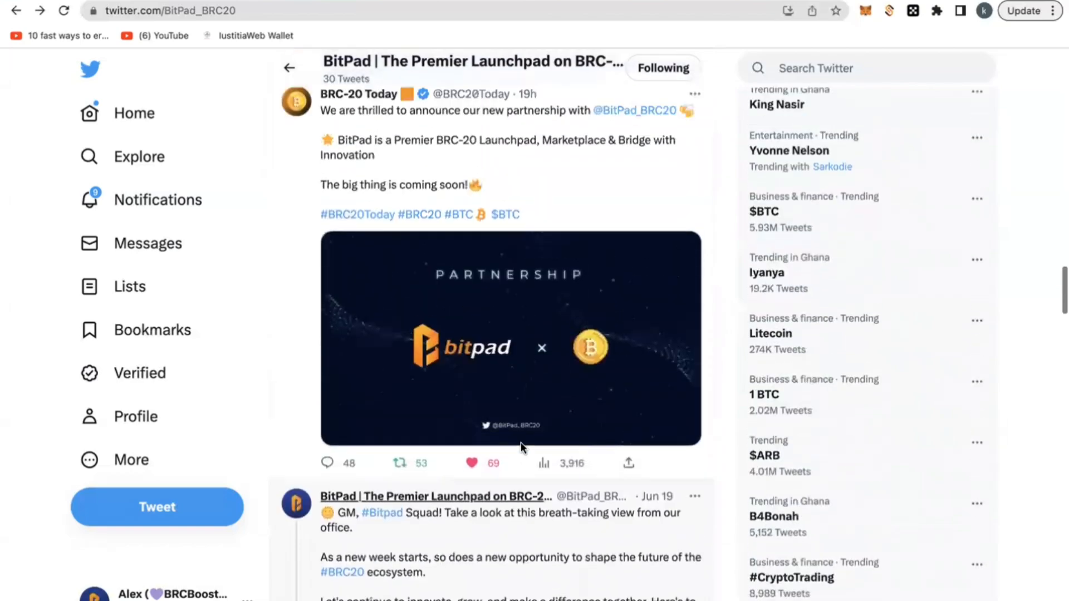
scroll(down, 3)
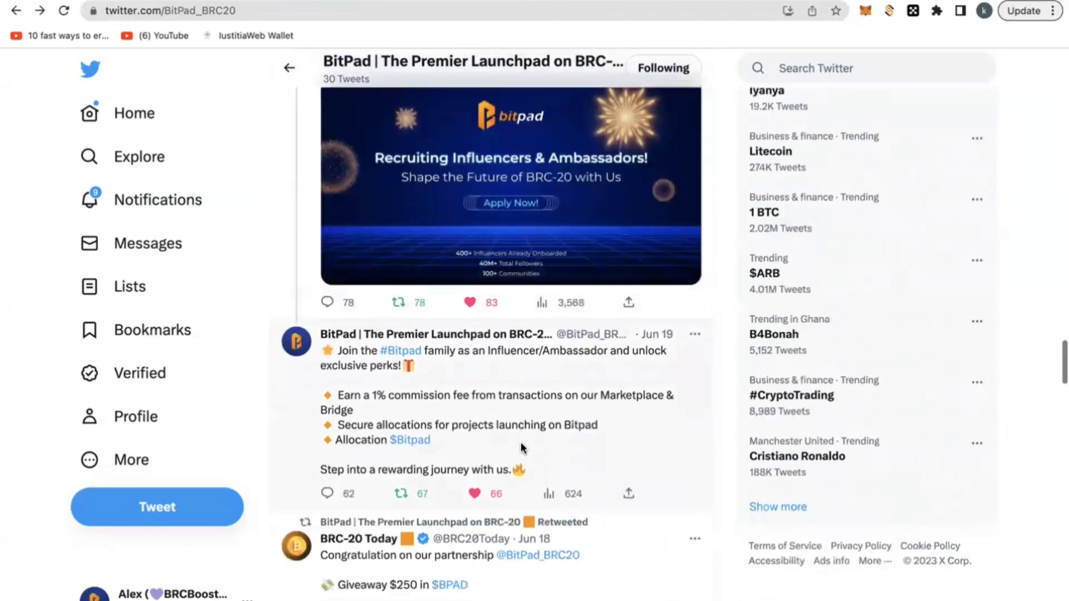
scroll(down, 3)
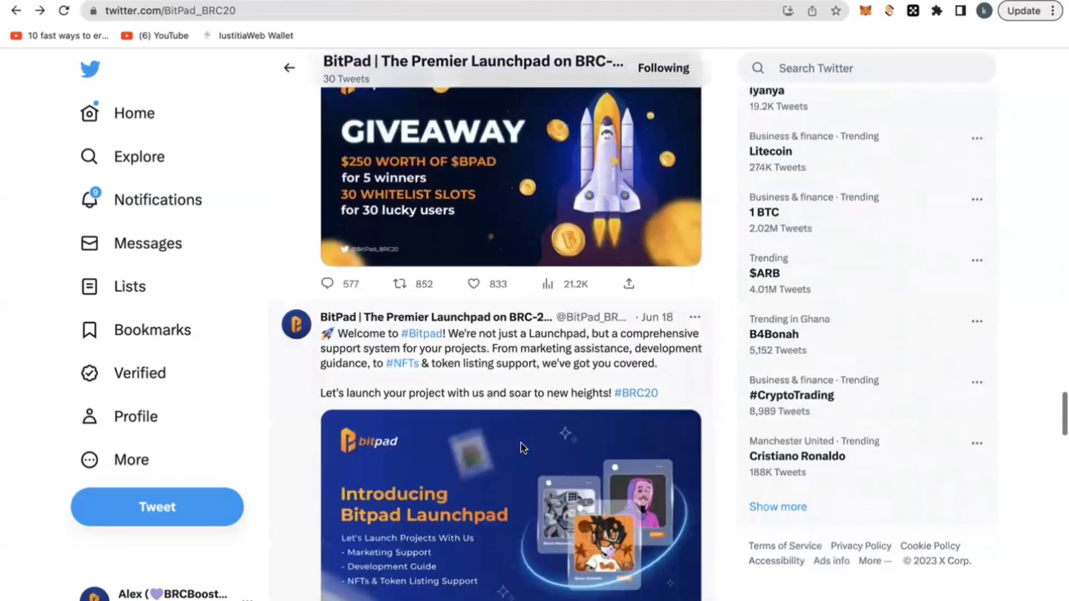
scroll(down, 3)
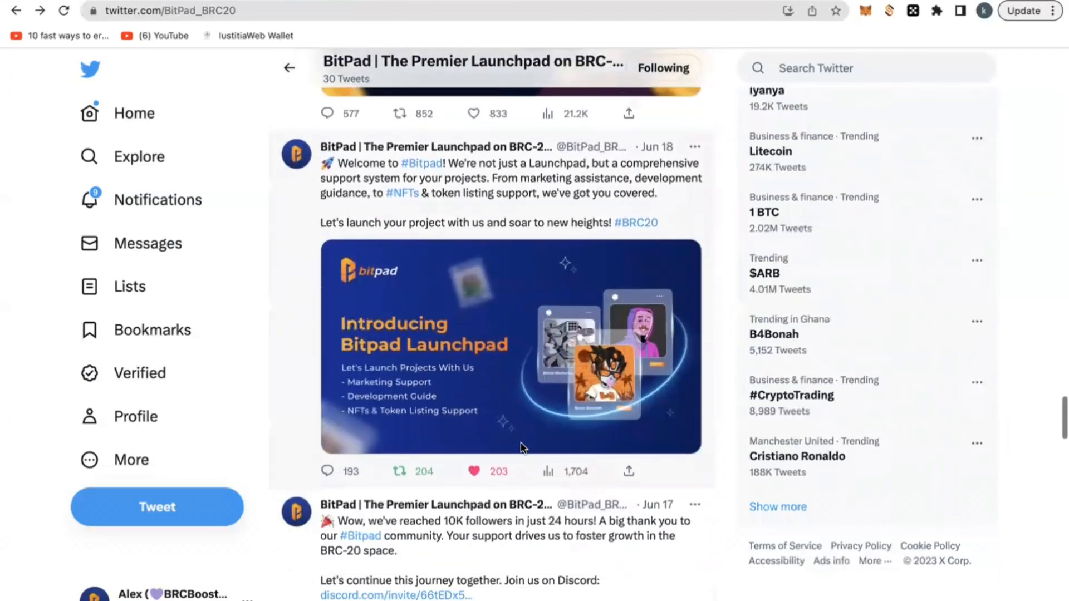
scroll(down, 3)
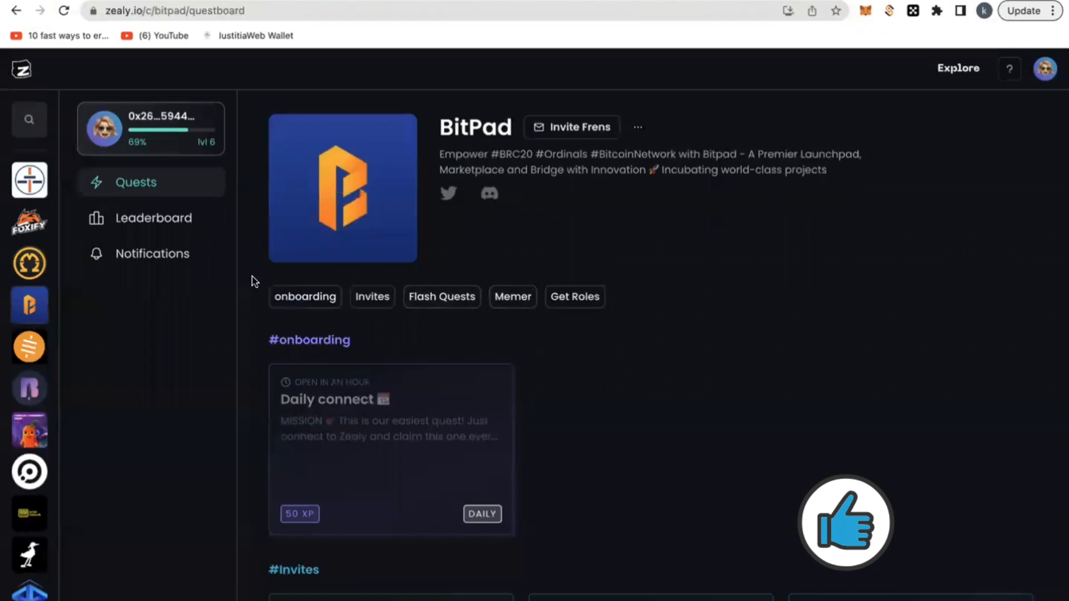
mouse_move(762, 331)
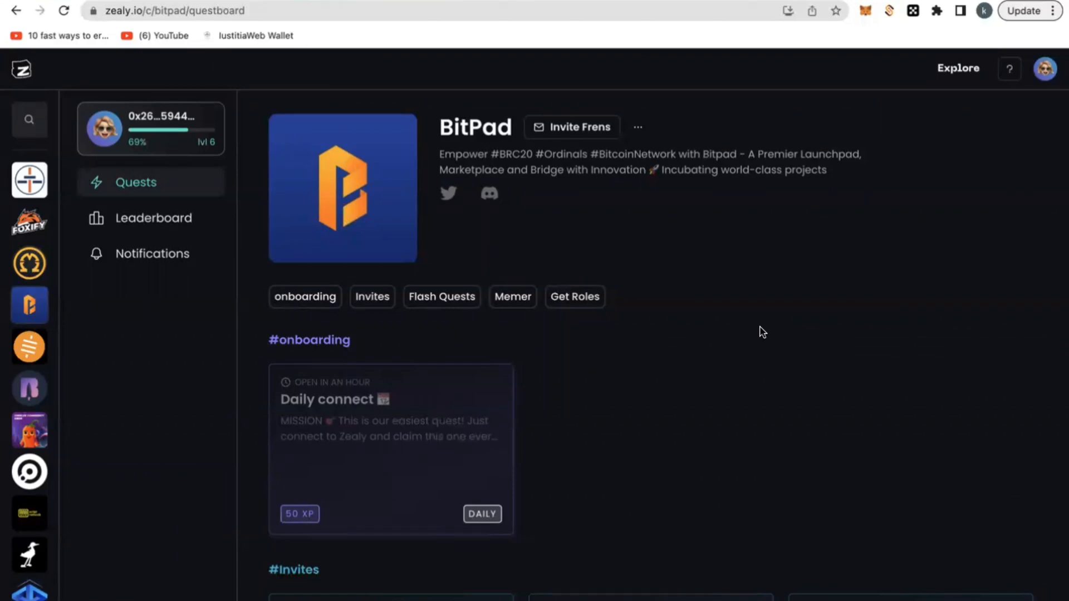
mouse_move(791, 274)
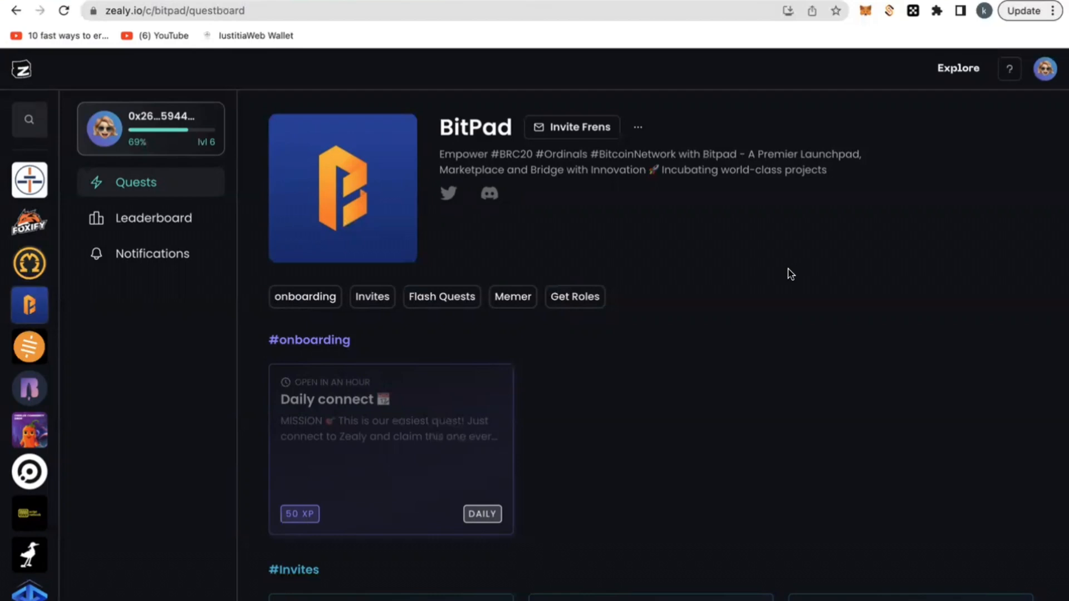
mouse_move(659, 254)
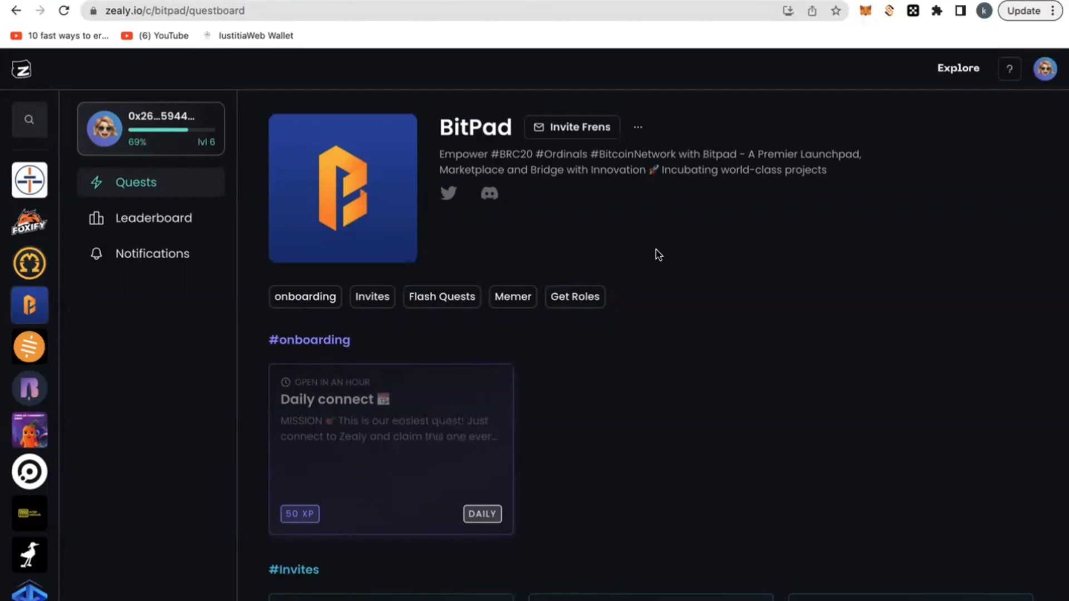
mouse_move(712, 351)
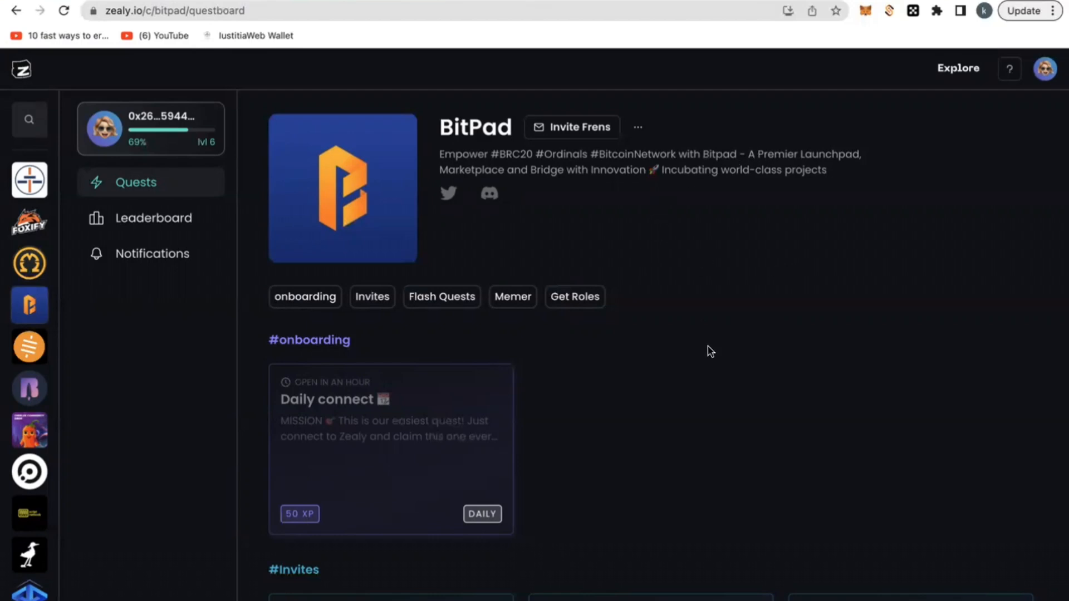
Step: Scroll the questboard through the Daily connect and Invite Zealy frens quests
scroll(down, 3)
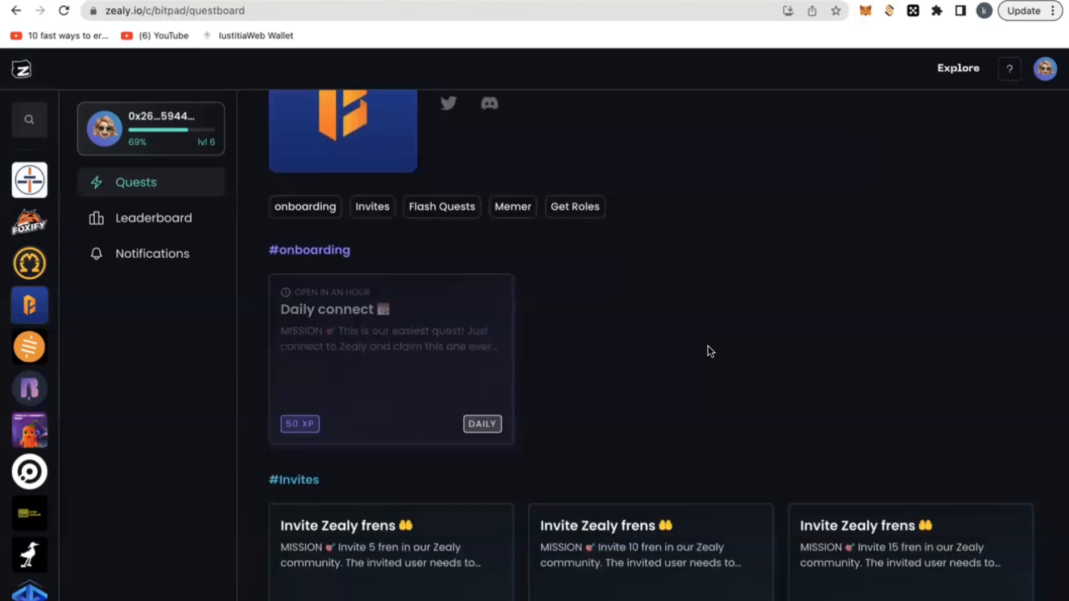
scroll(down, 3)
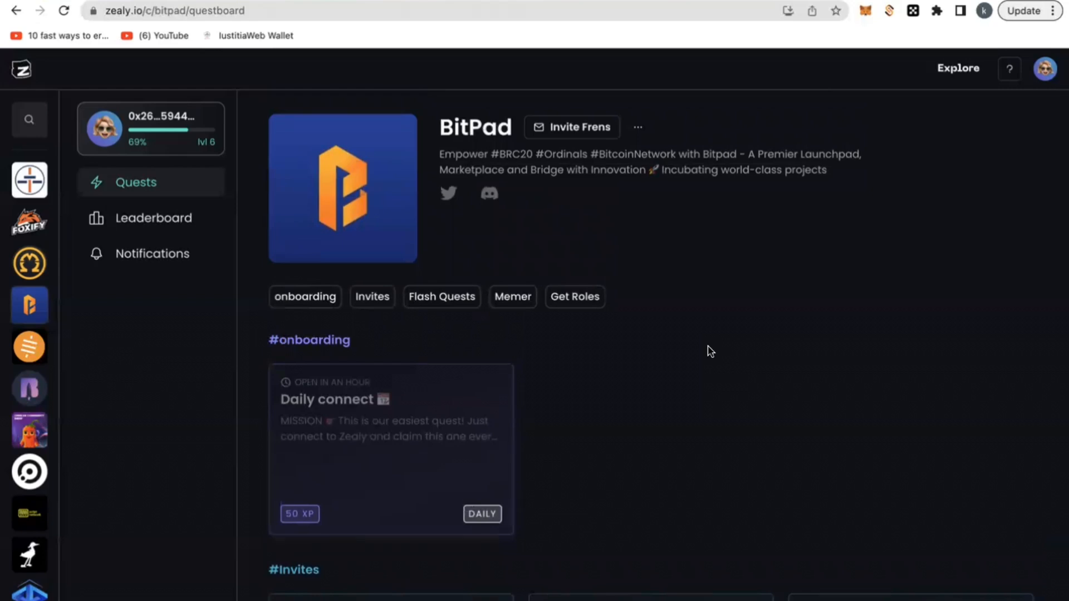
mouse_move(479, 540)
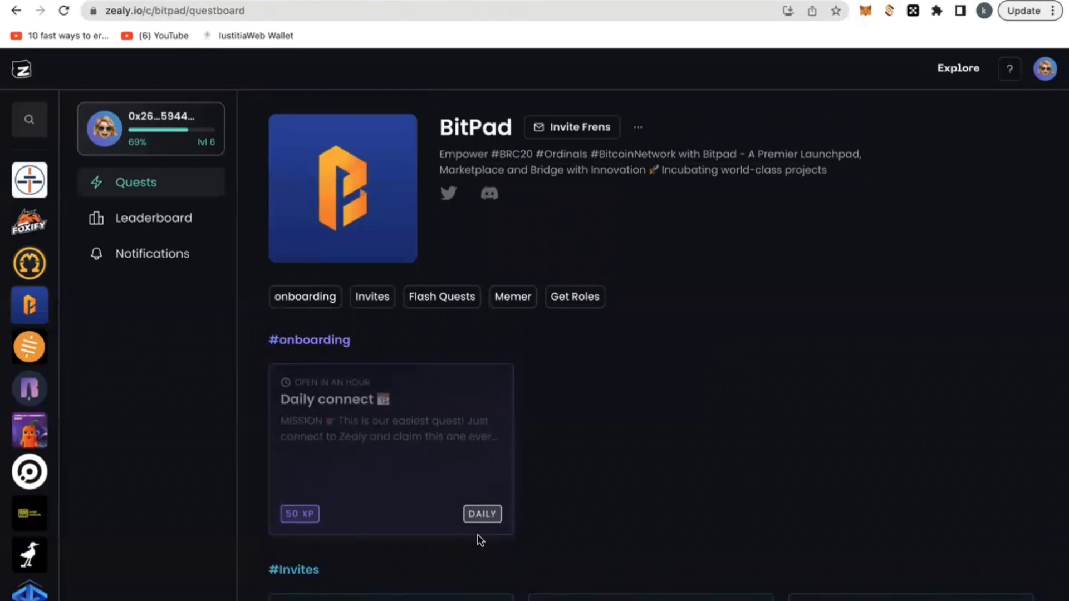
scroll(down, 3)
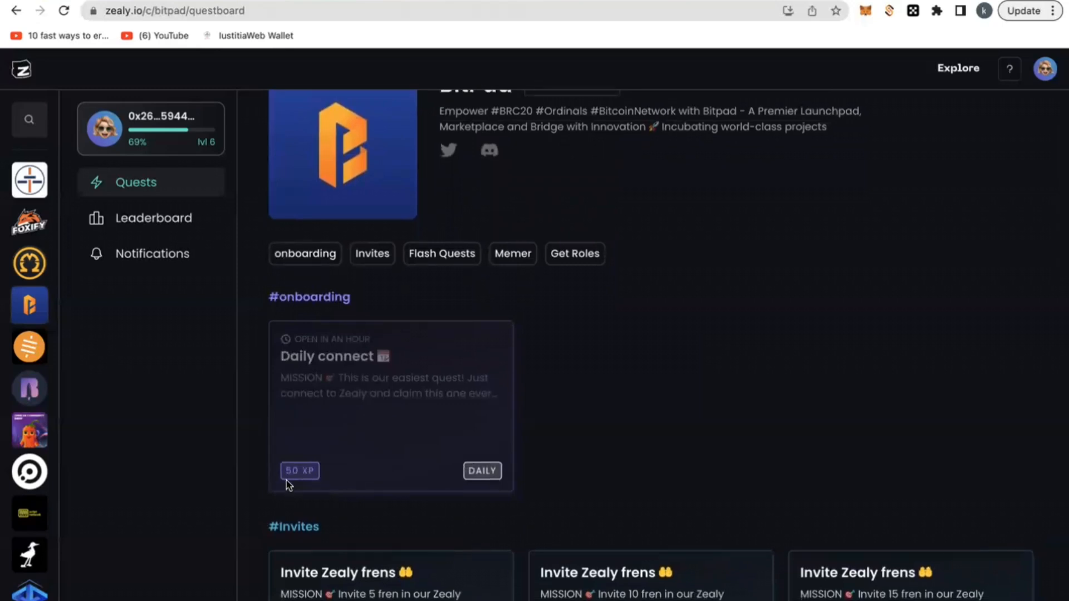
scroll(down, 3)
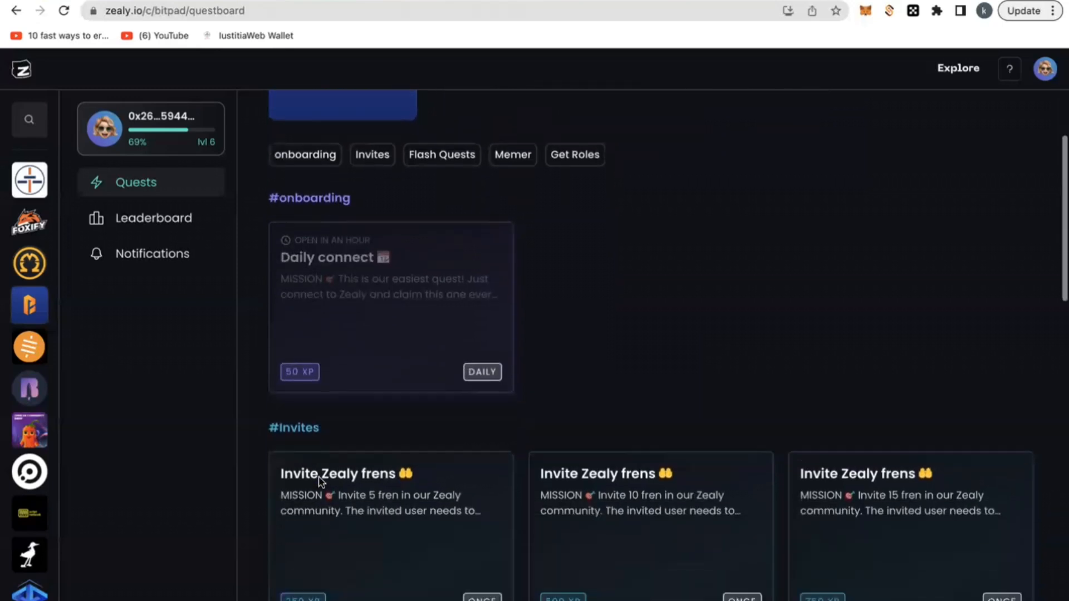
Step: Bring up BitPad's Notifications page and start reviewing recent claimed quests
click(152, 254)
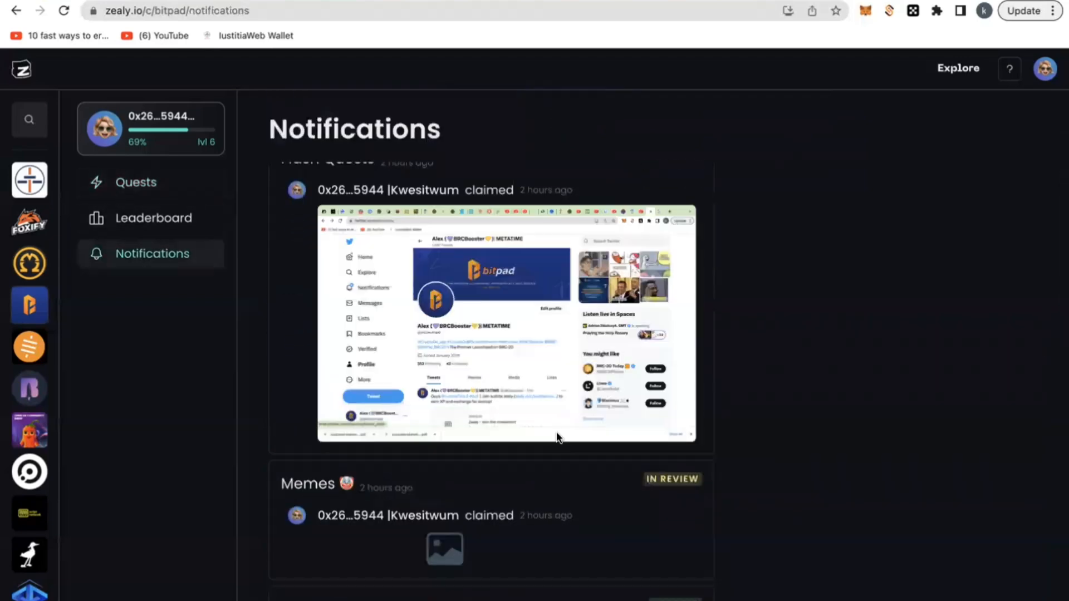
scroll(down, 3)
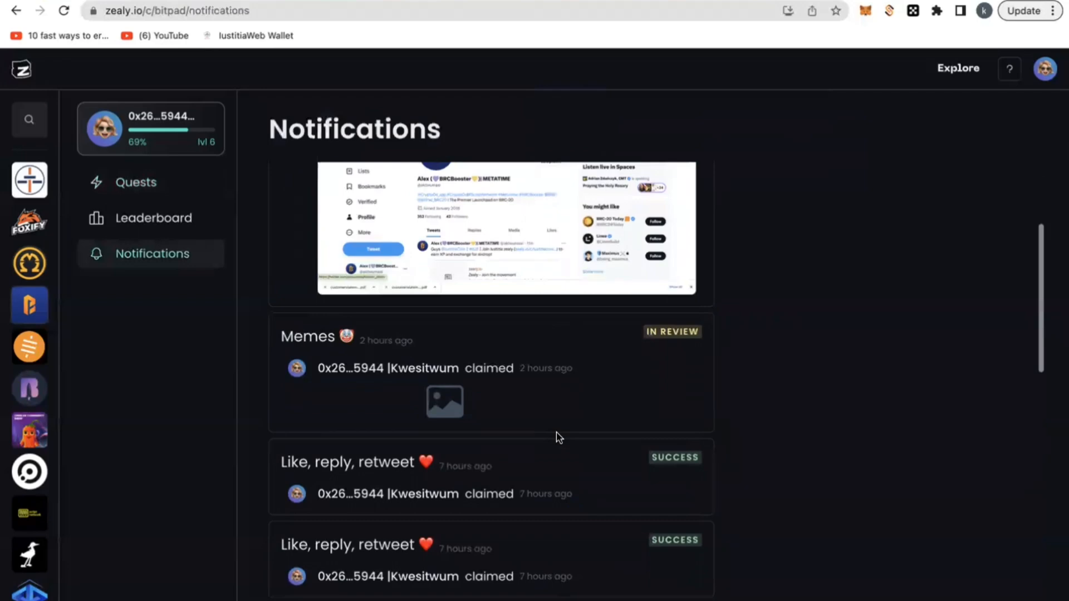
scroll(down, 3)
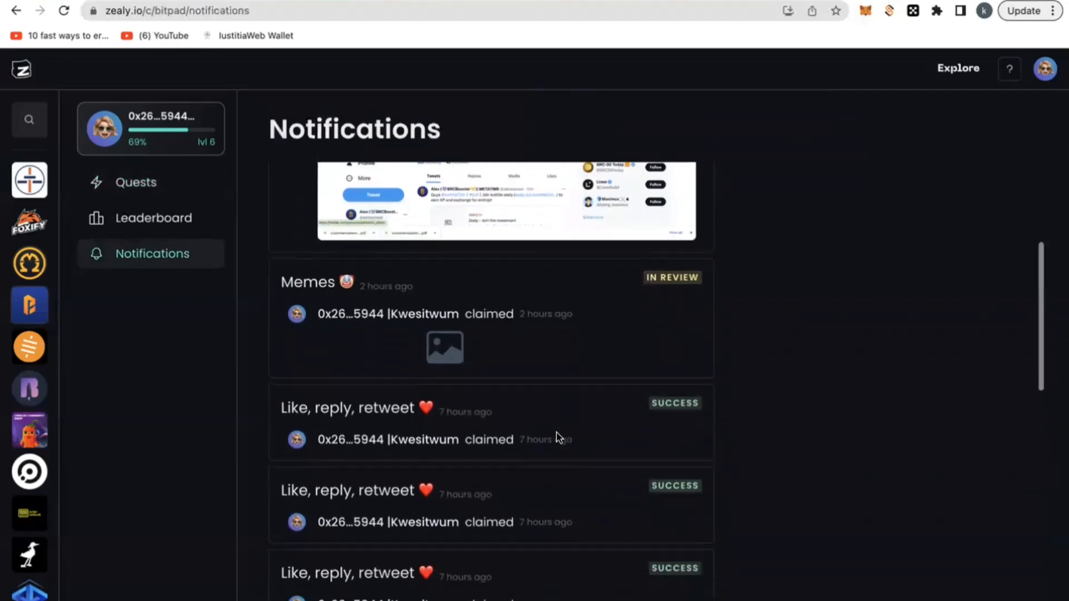
scroll(down, 3)
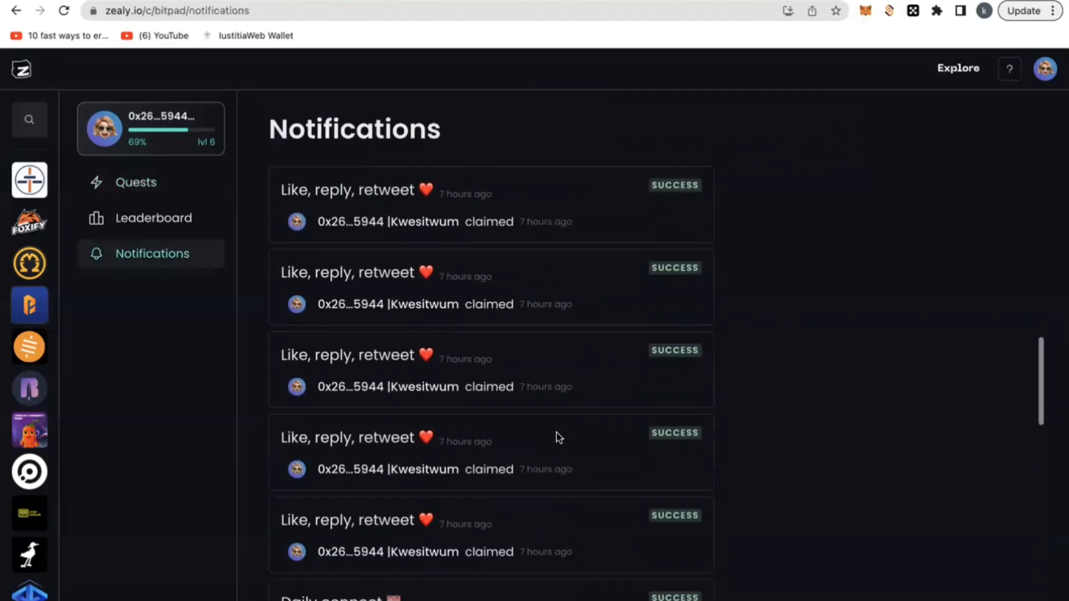
Step: Continue down to older successful claims like Visit our Docs, Daily connect and Join Discord
scroll(down, 3)
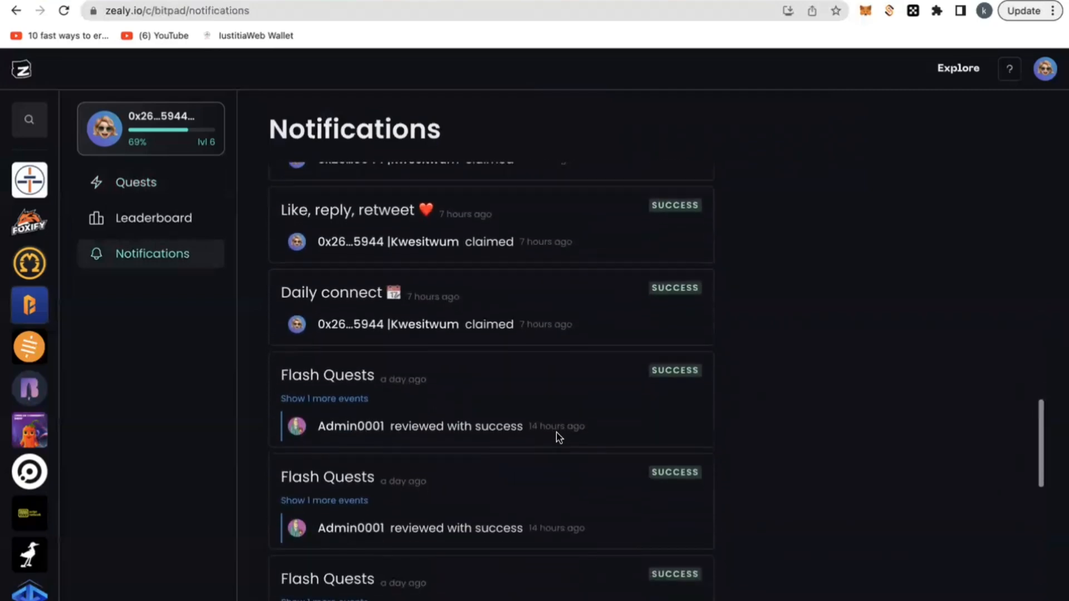
scroll(down, 3)
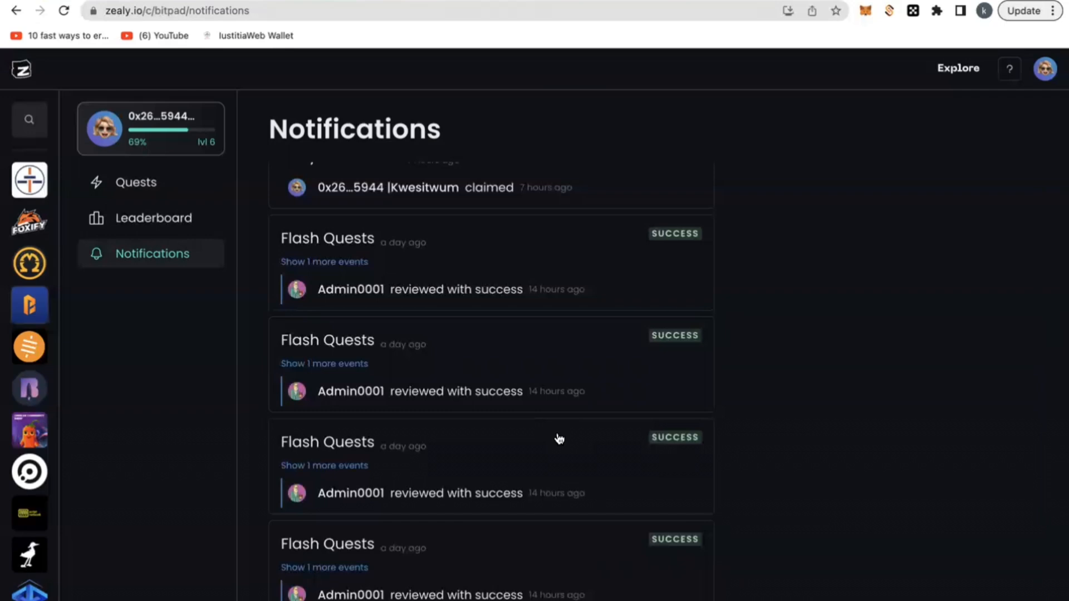
scroll(down, 3)
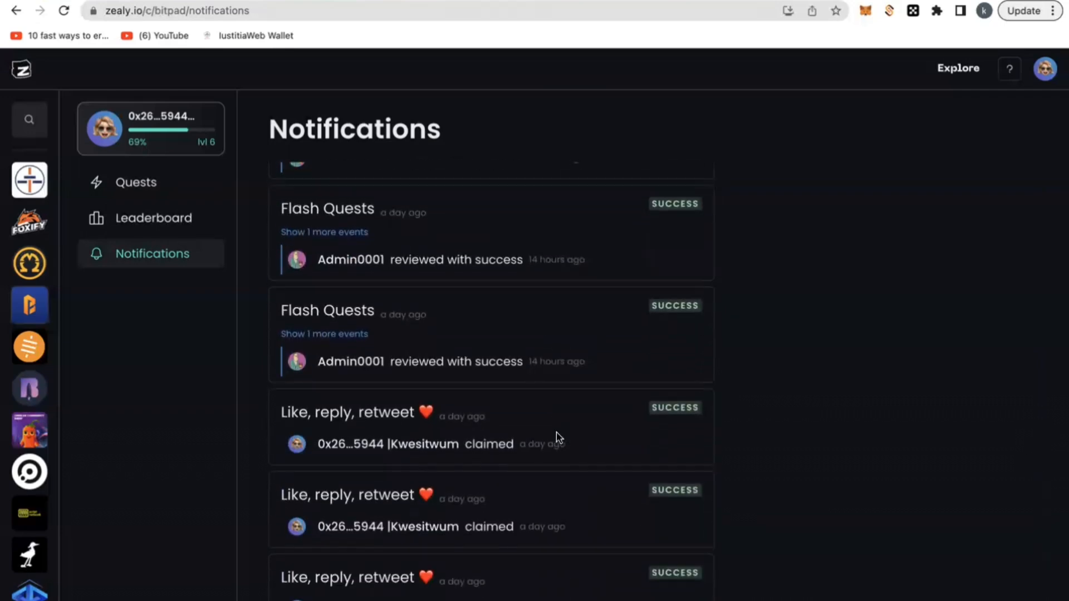
scroll(down, 3)
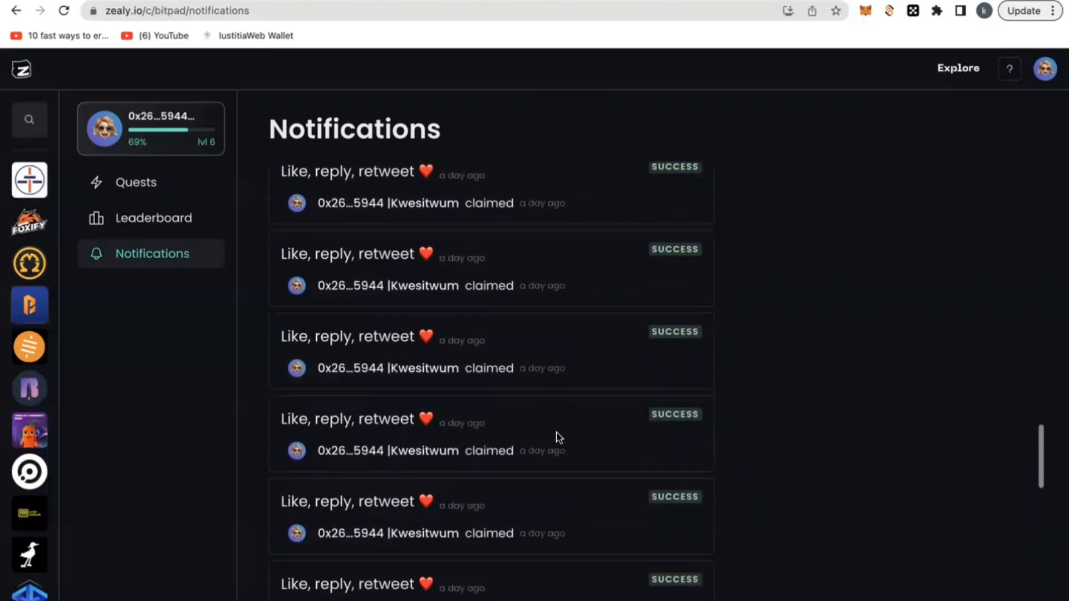
scroll(down, 3)
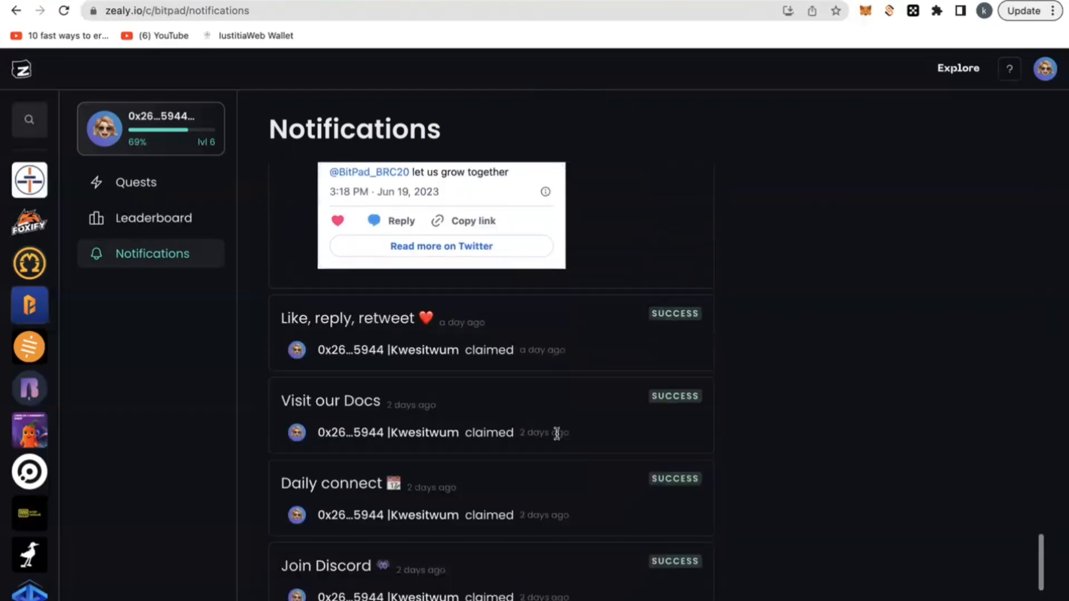
Step: Return to the BitPad questboard via the Quests sidebar entry
click(136, 182)
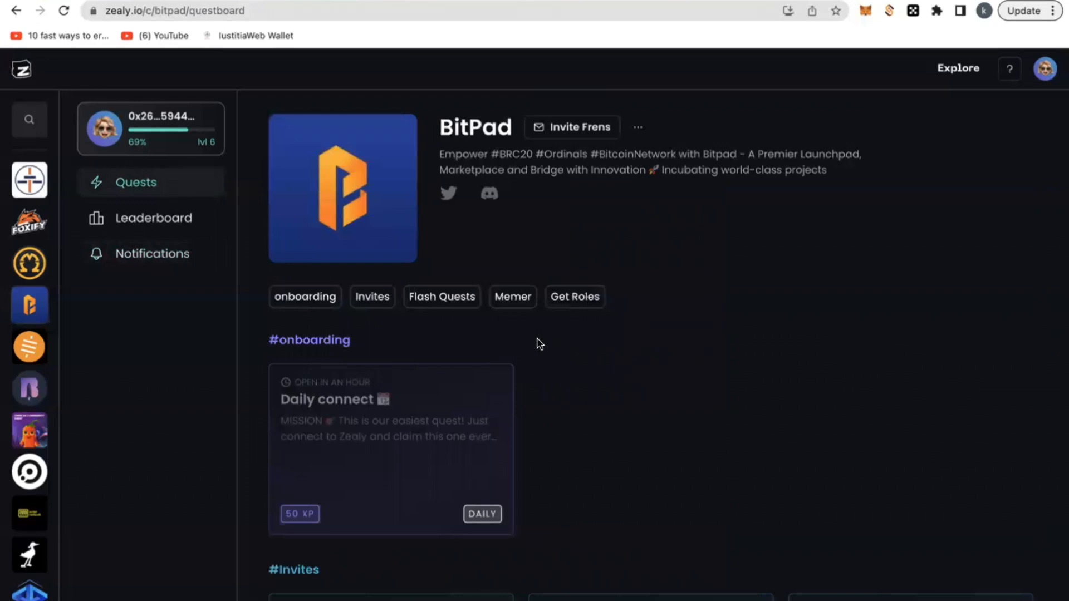
mouse_move(782, 279)
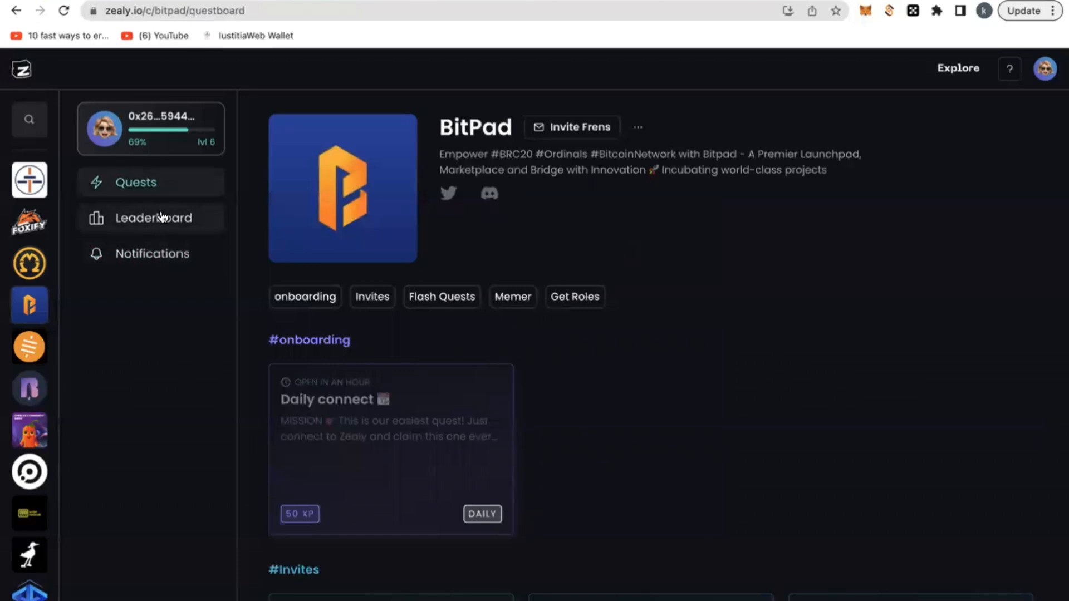
click(152, 218)
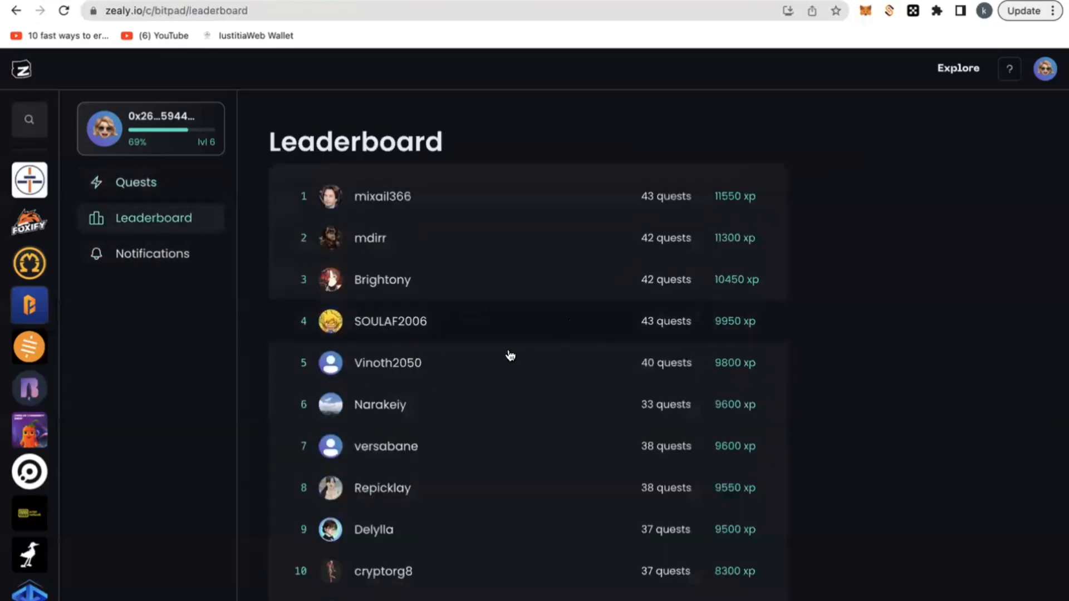
click(136, 181)
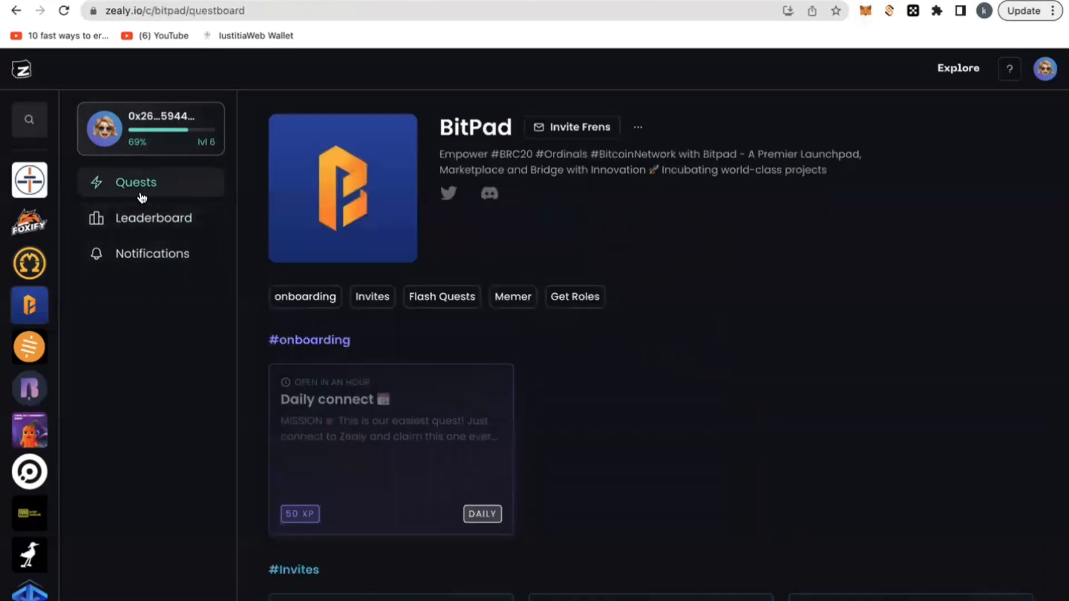
mouse_move(165, 181)
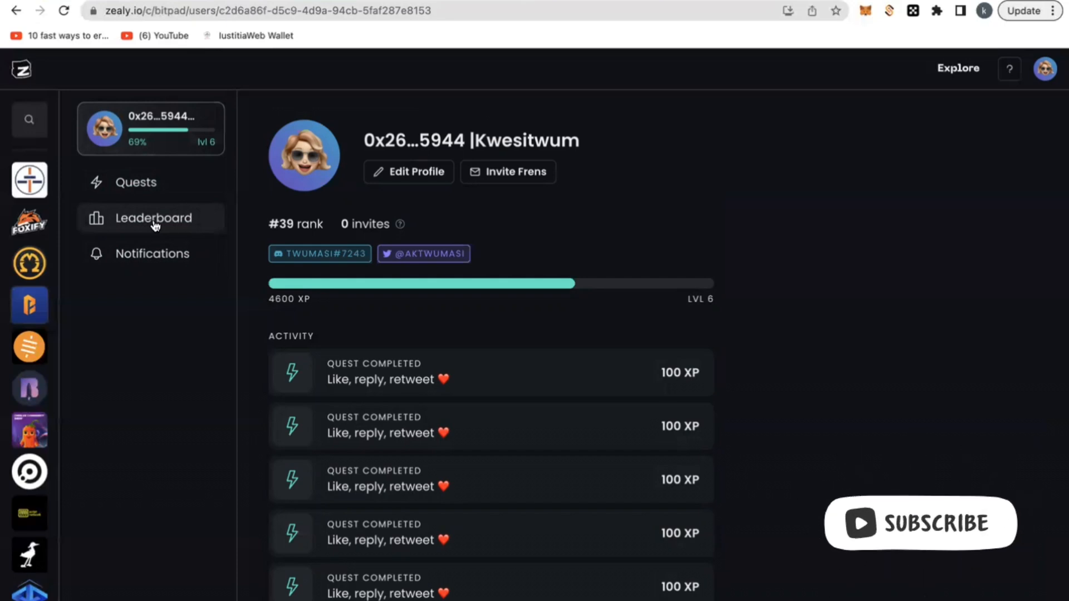
click(152, 218)
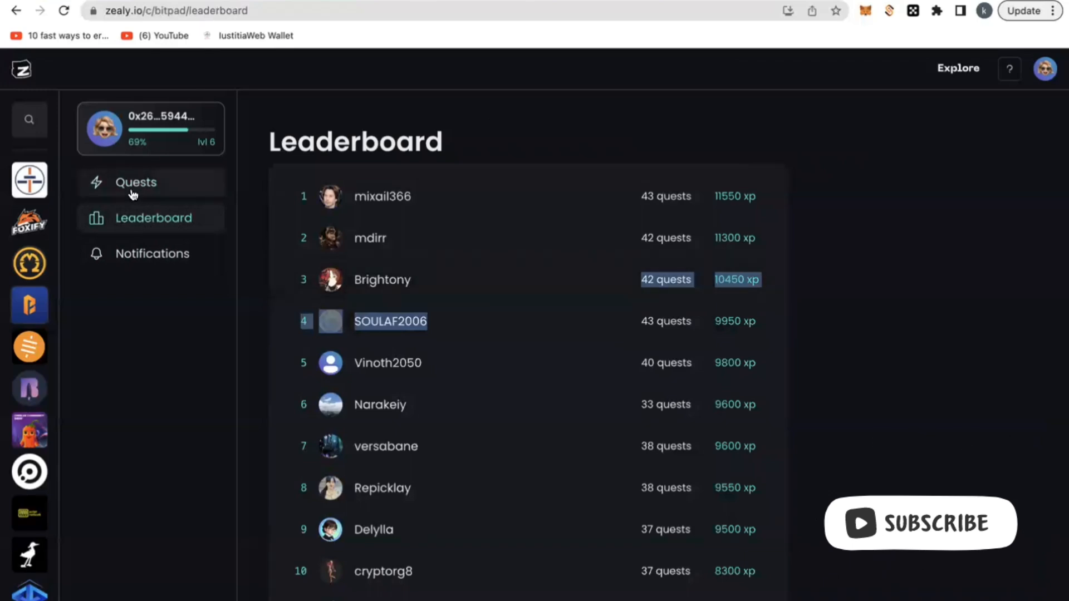
click(135, 181)
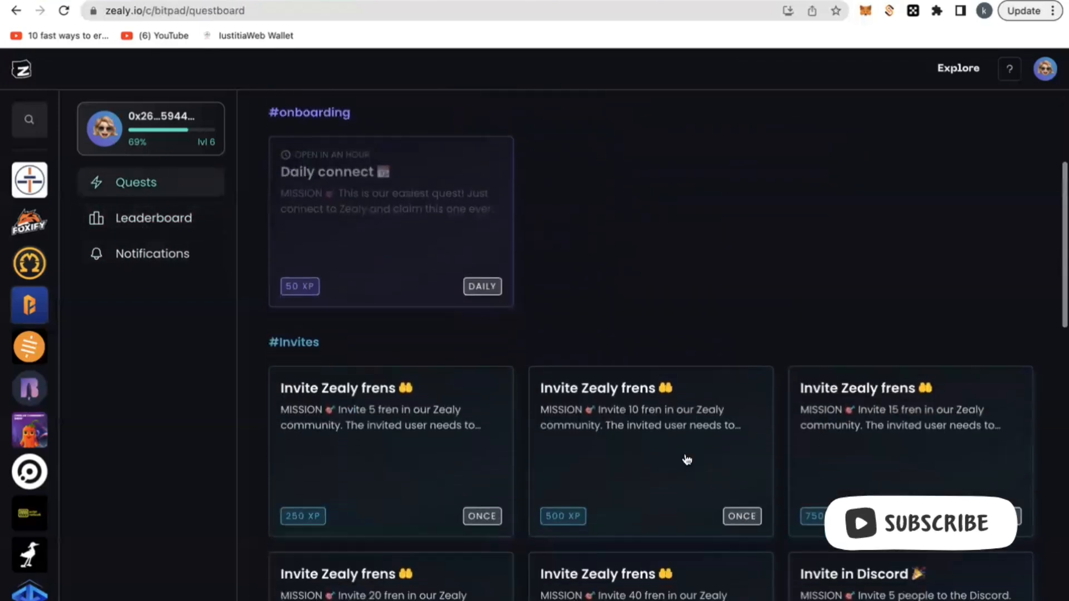
scroll(down, 3)
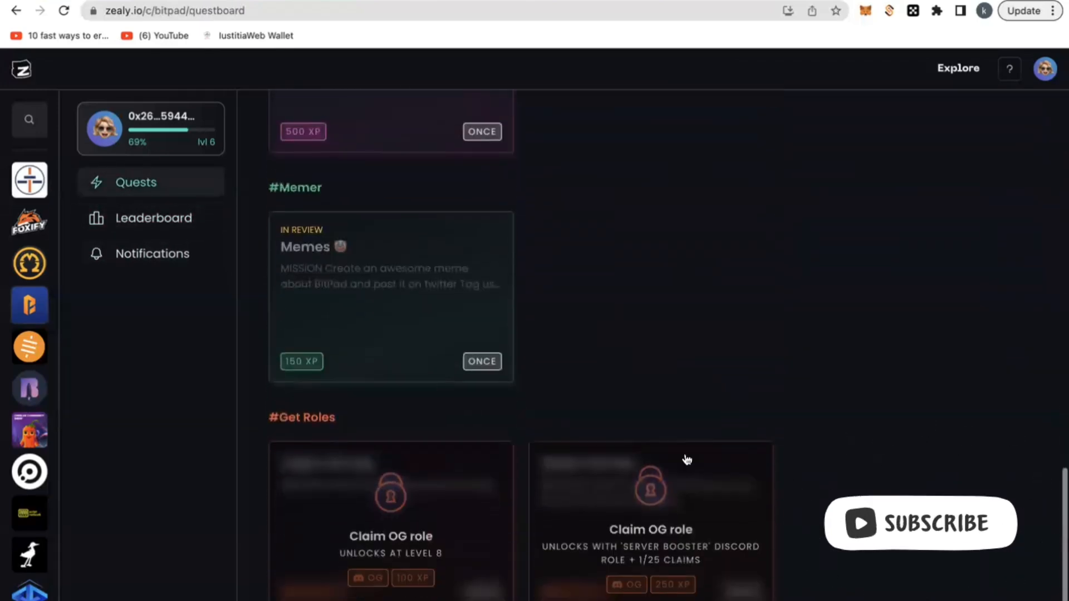